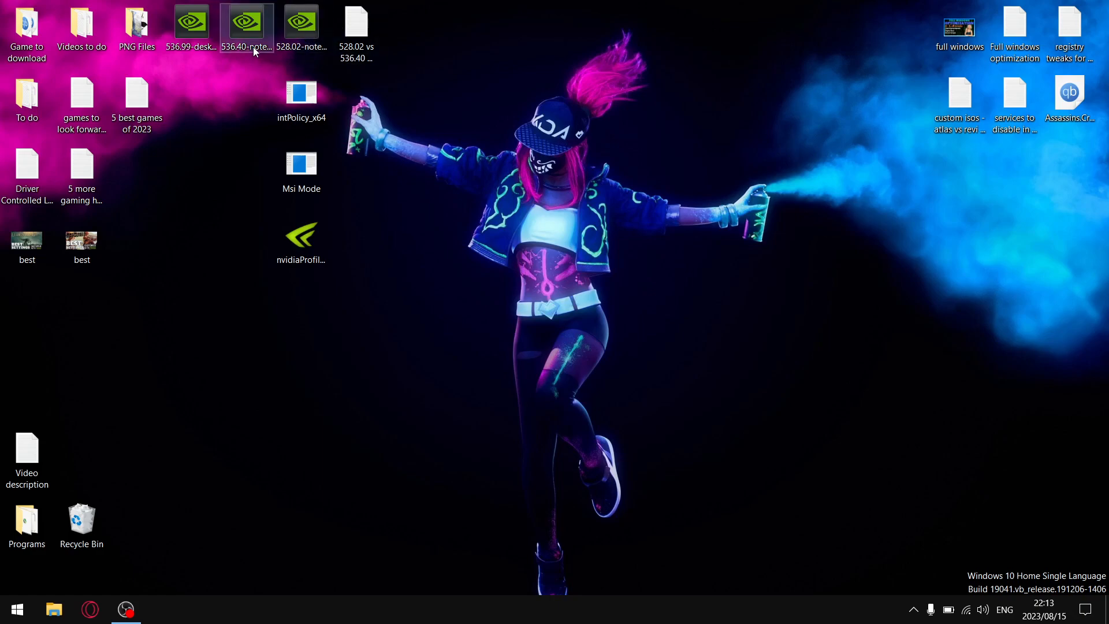
mouse_move(252, 46)
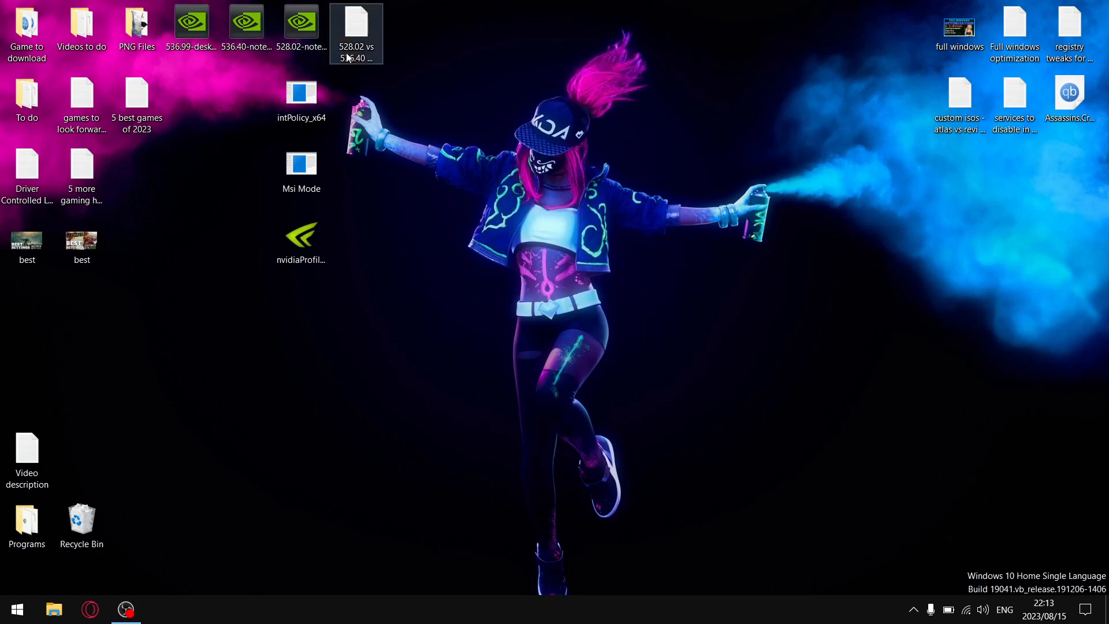
- Reopen the '528.02 vs 536.40 vs 536.99' note and select a game name in the 536.99 list
double_click(357, 25)
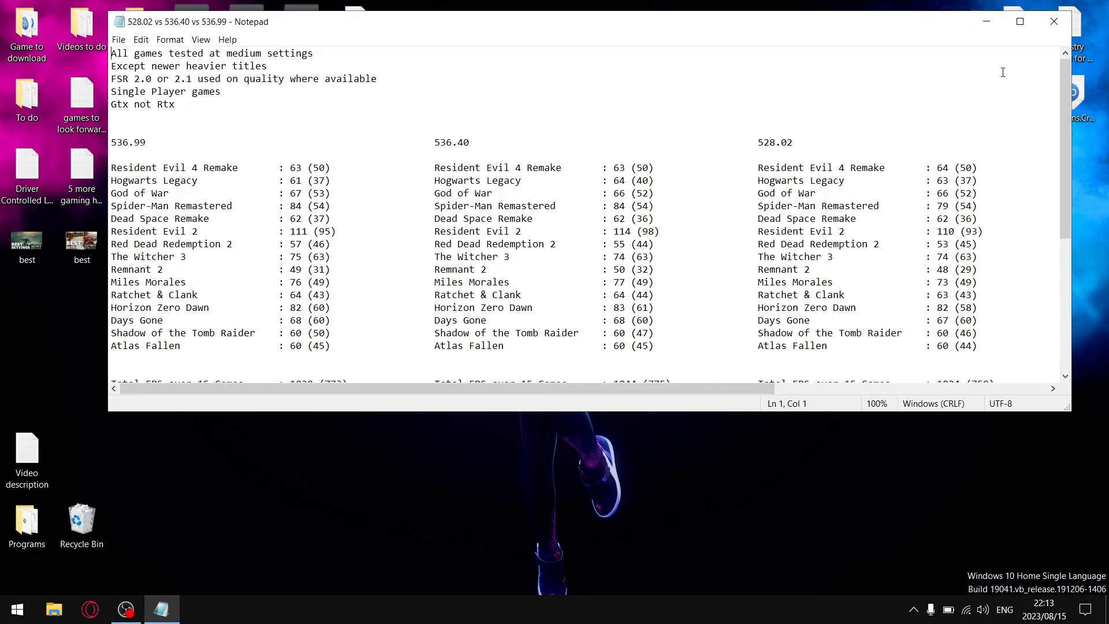
left_click(1053, 21)
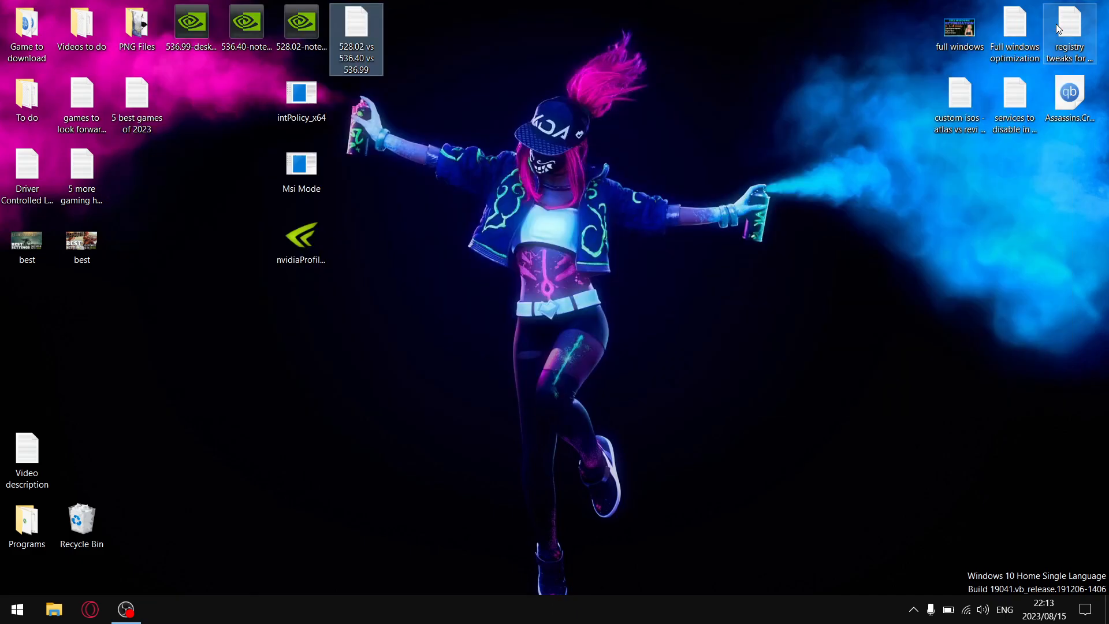
mouse_move(1069, 28)
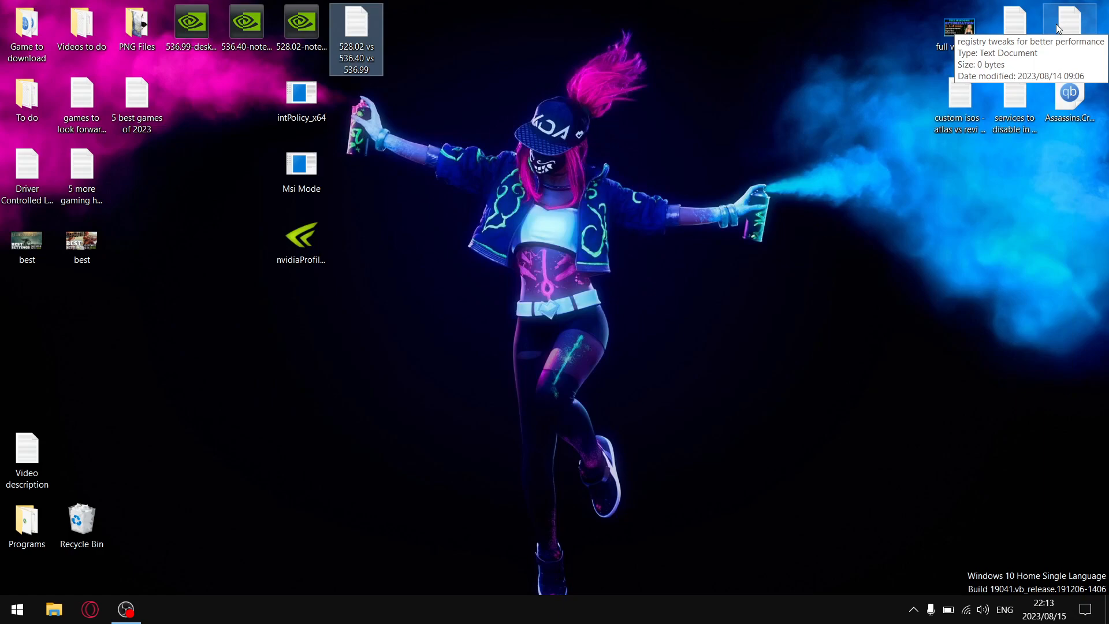
mouse_move(1041, 451)
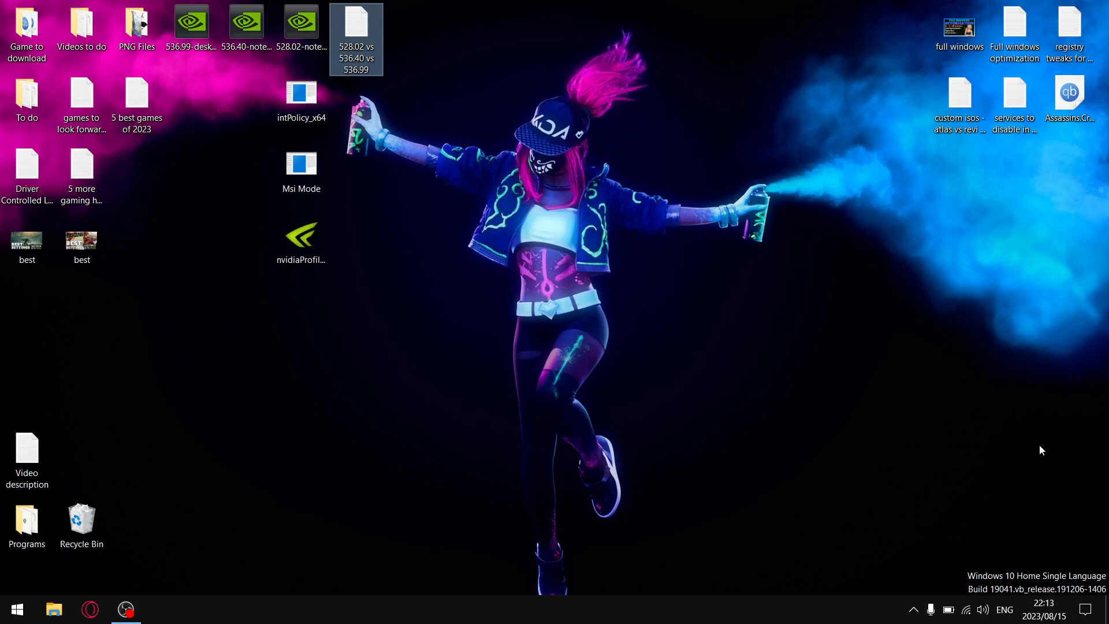
mouse_move(1050, 538)
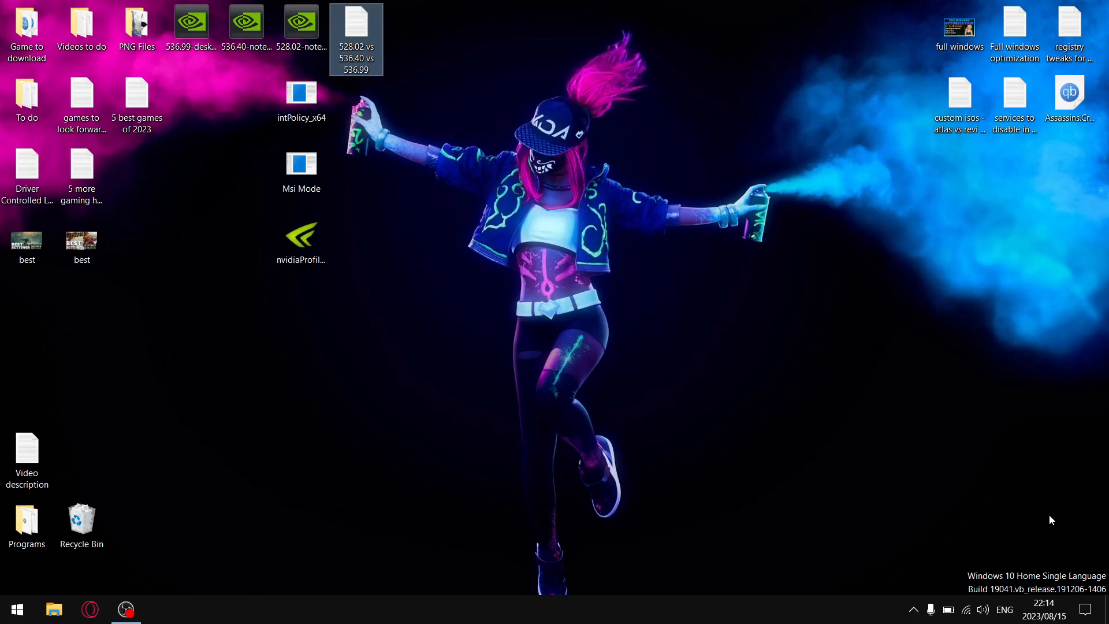
double_click(356, 39)
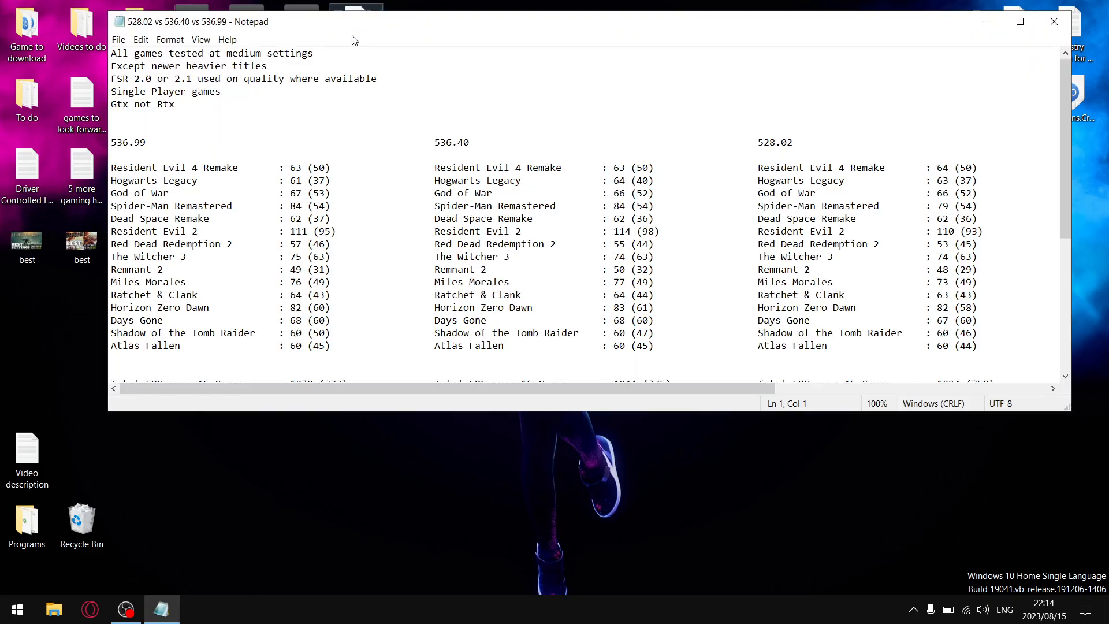
mouse_move(309, 61)
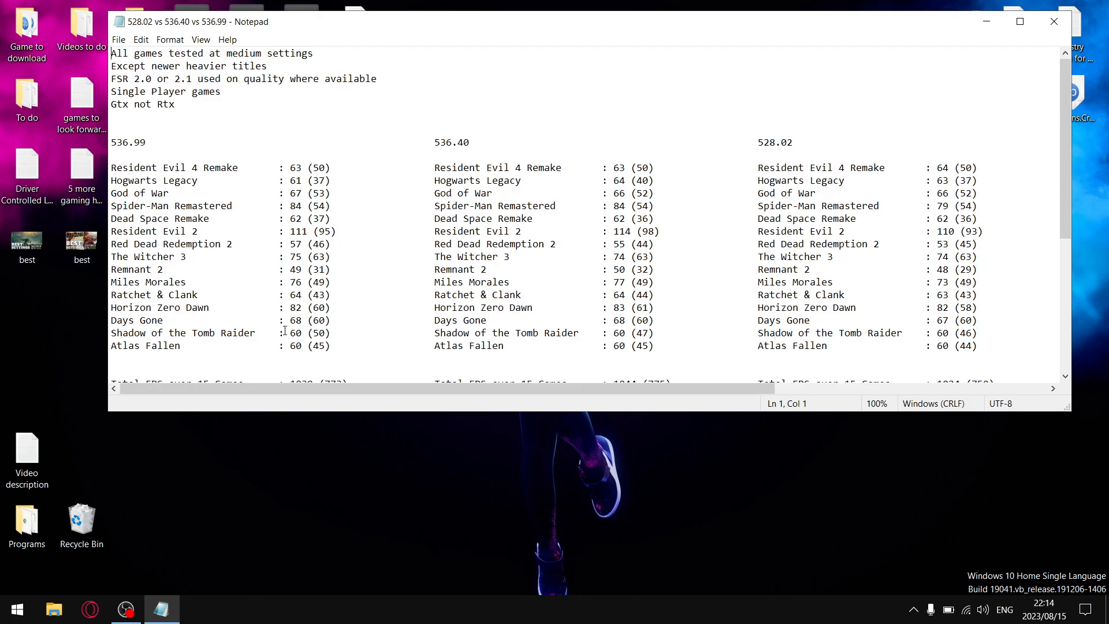
mouse_move(347, 315)
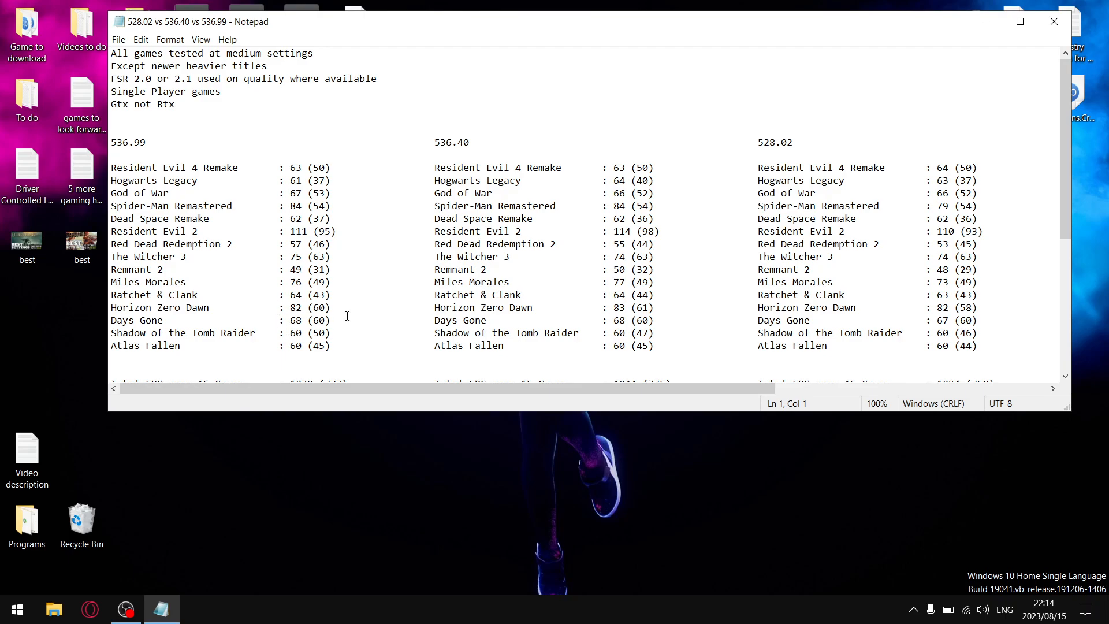
mouse_move(466, 234)
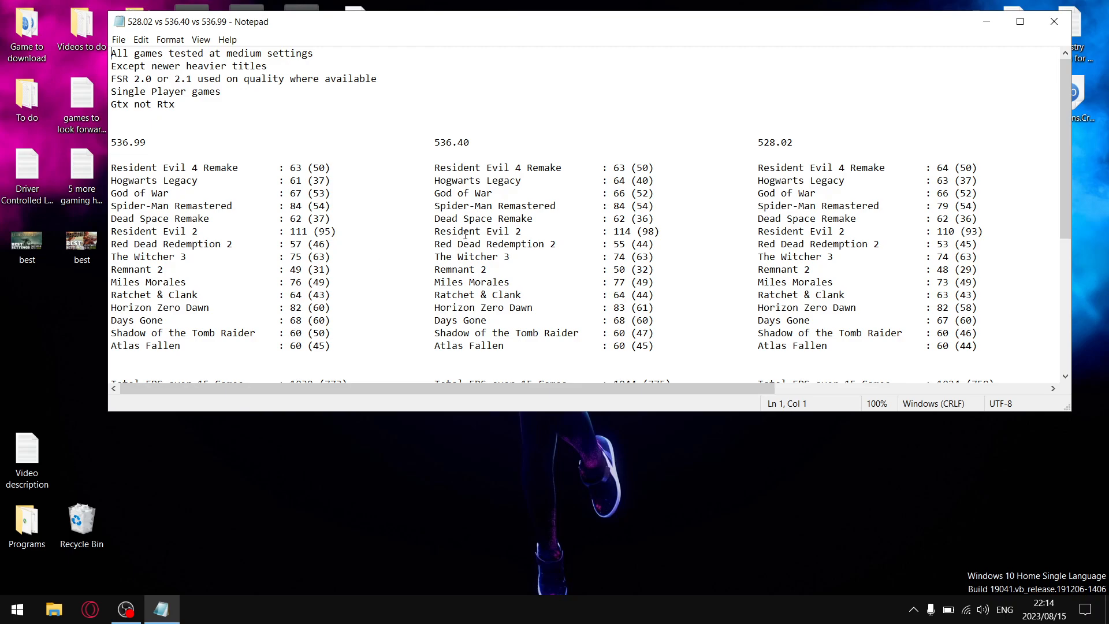
left_click(204, 231)
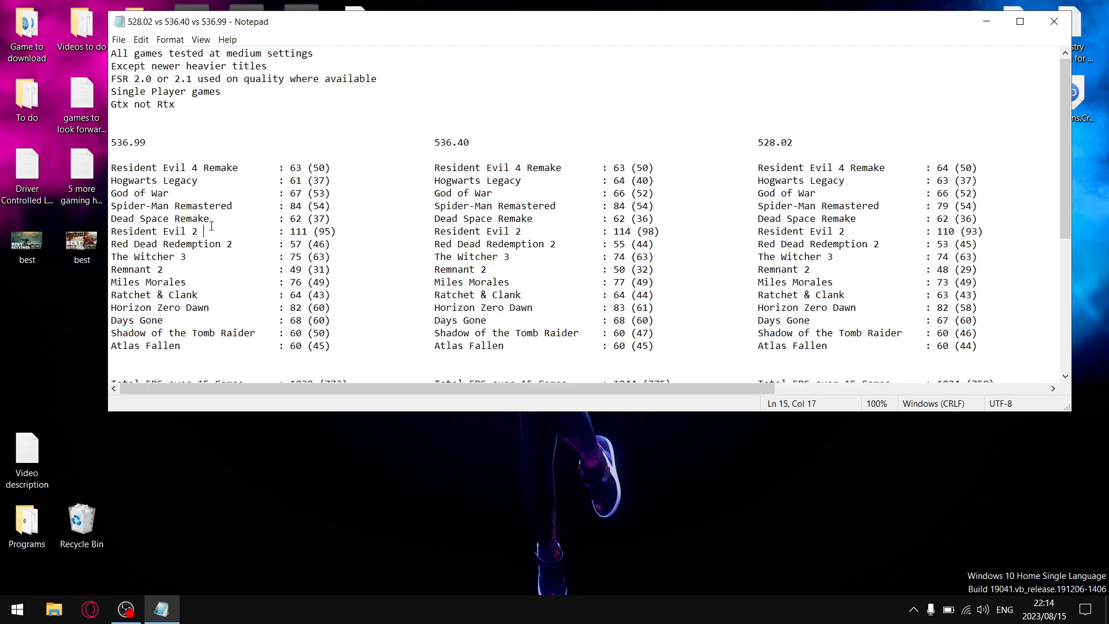
double_click(164, 218)
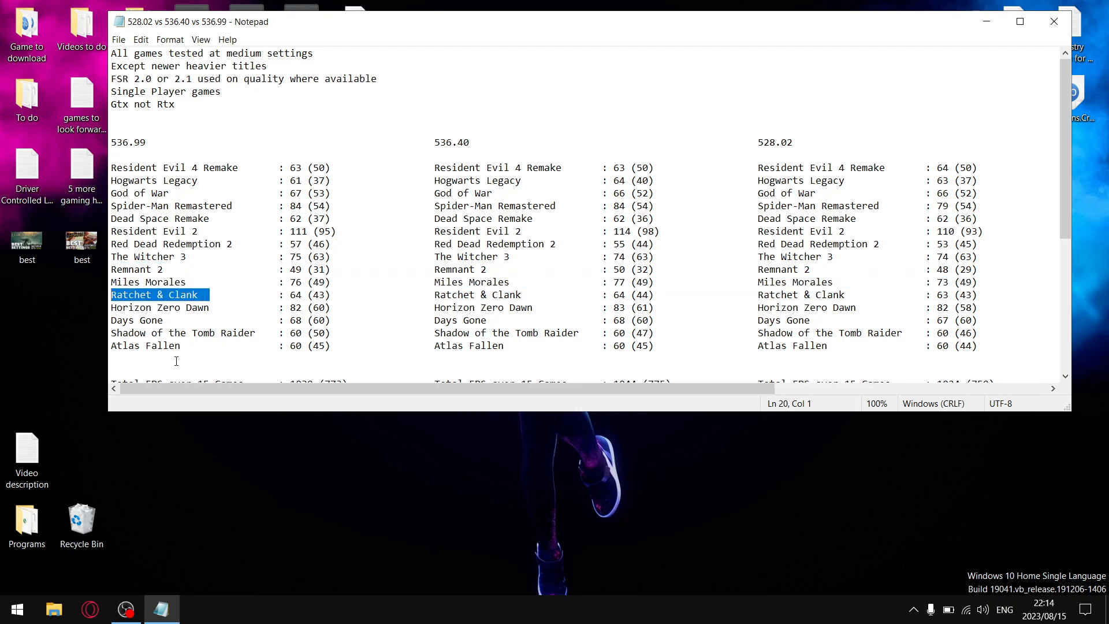
mouse_move(390, 175)
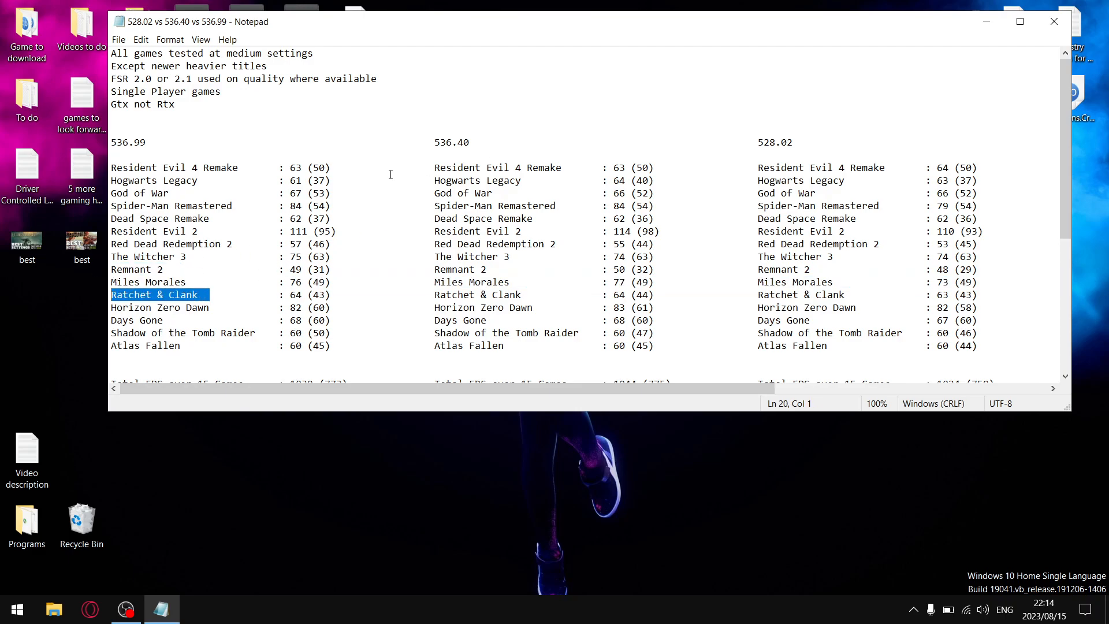
mouse_move(147, 82)
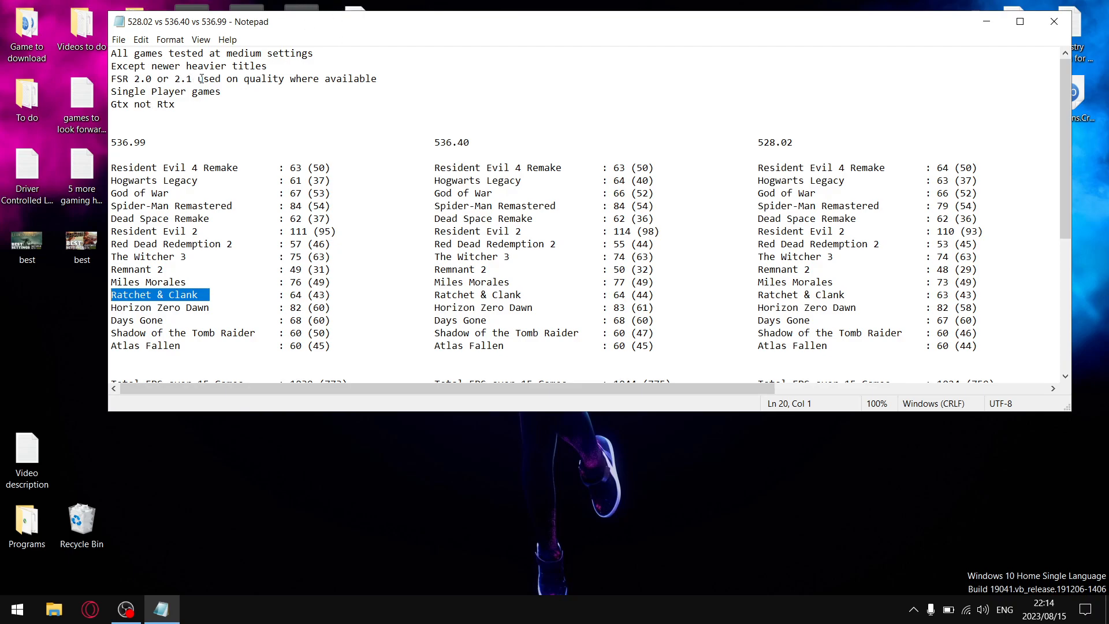
mouse_move(293, 65)
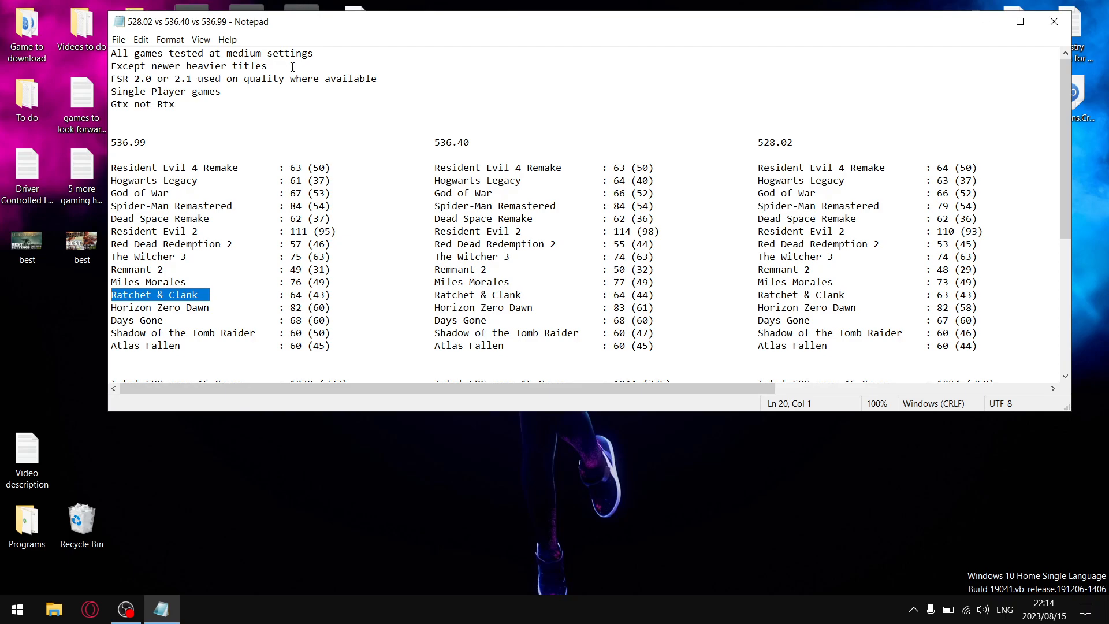
mouse_move(363, 346)
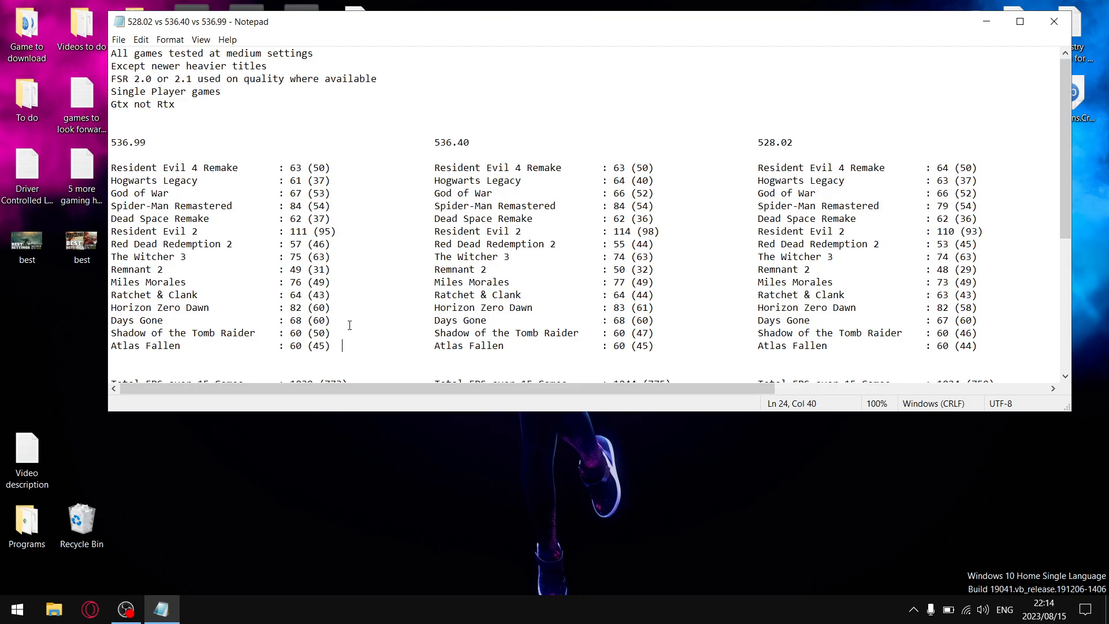
mouse_move(409, 293)
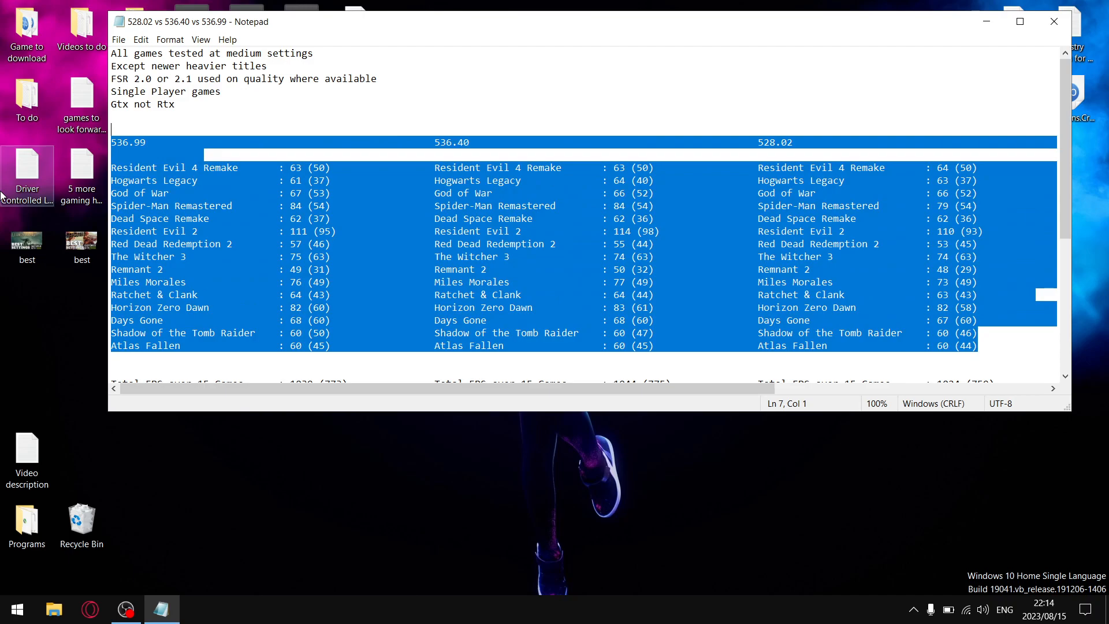
left_click(377, 78)
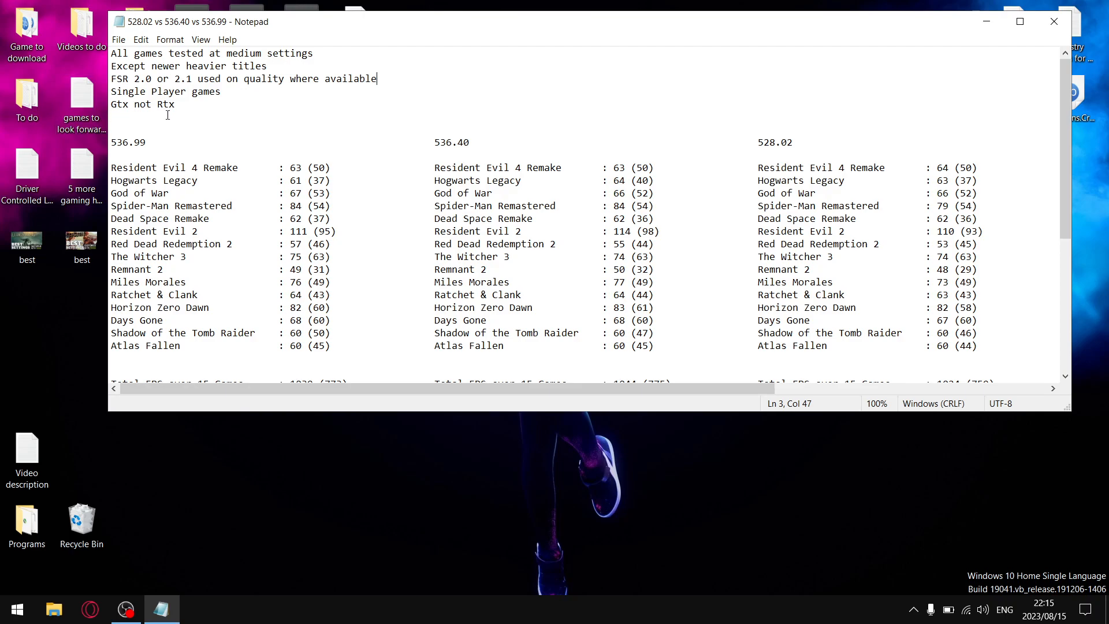
mouse_move(264, 113)
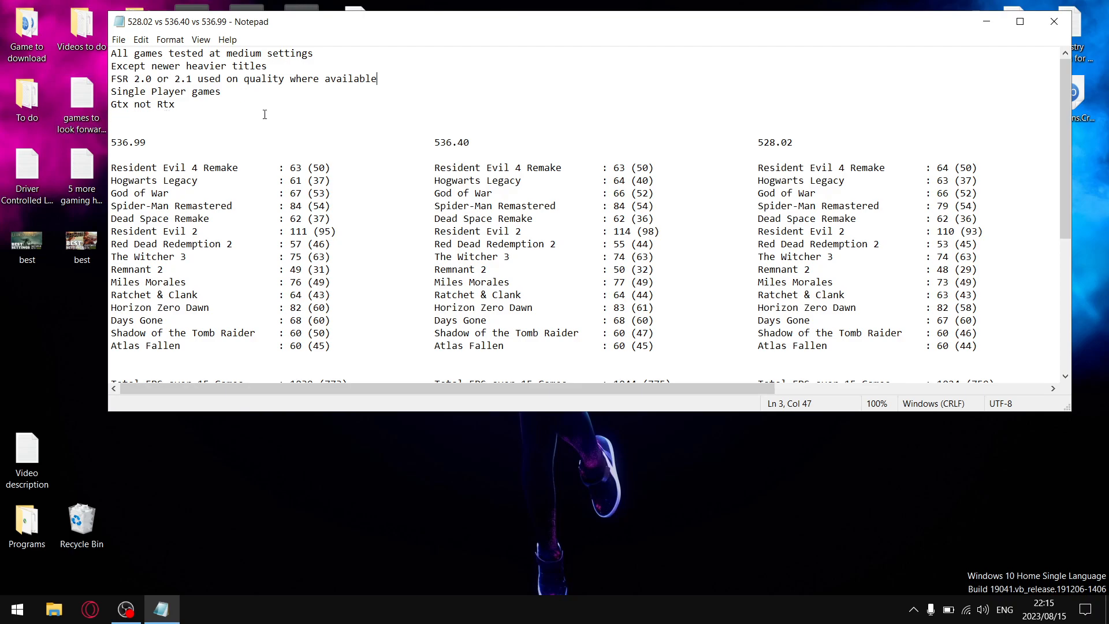
double_click(164, 104)
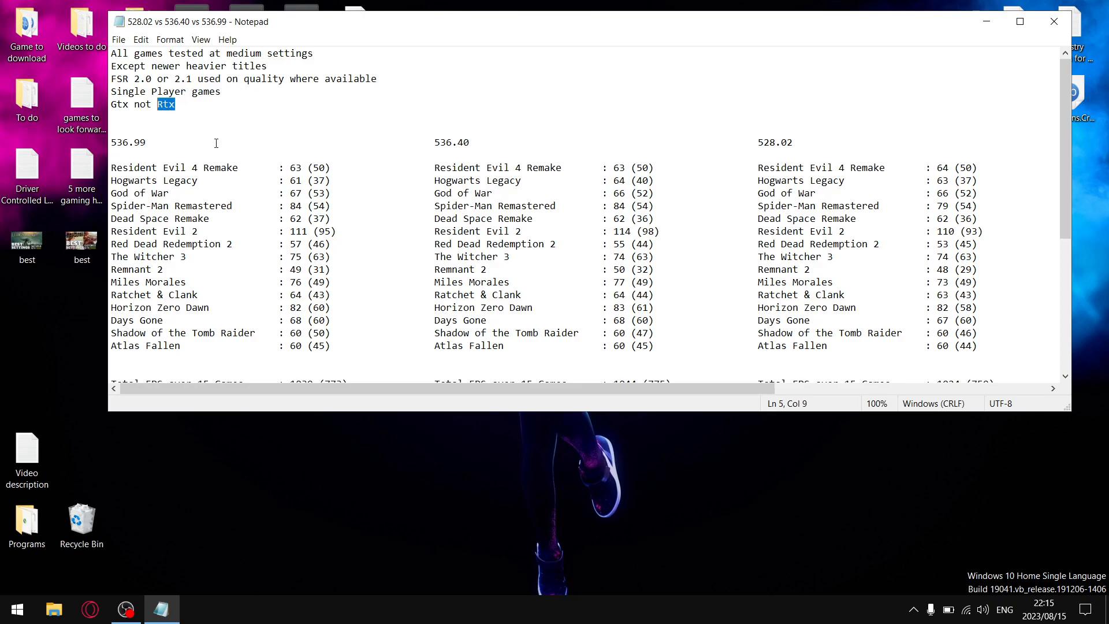
mouse_move(807, 147)
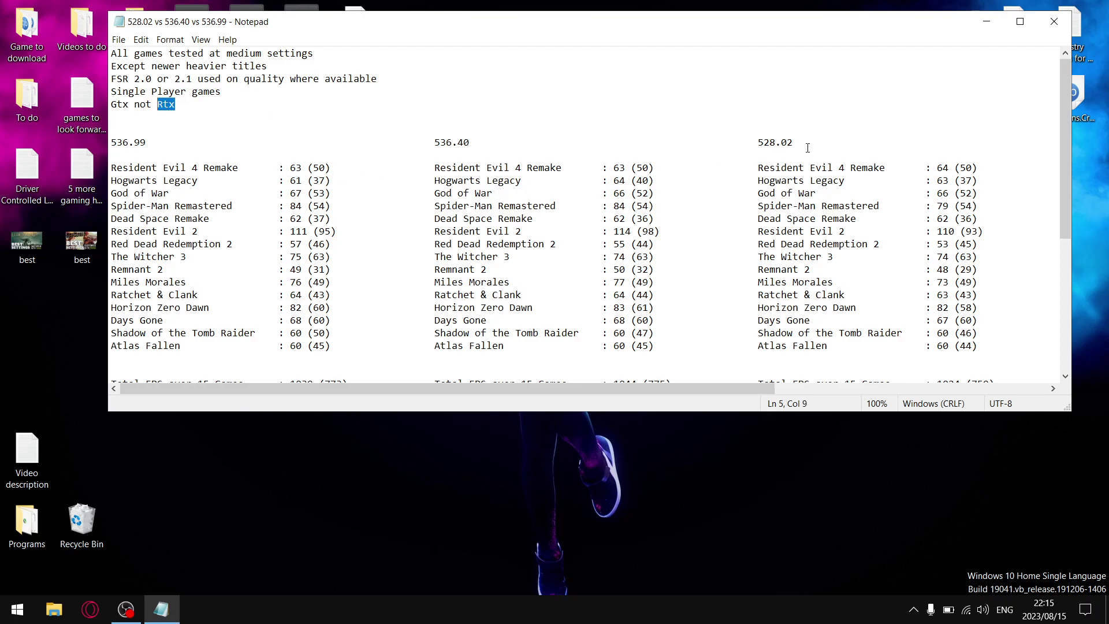
double_click(775, 142)
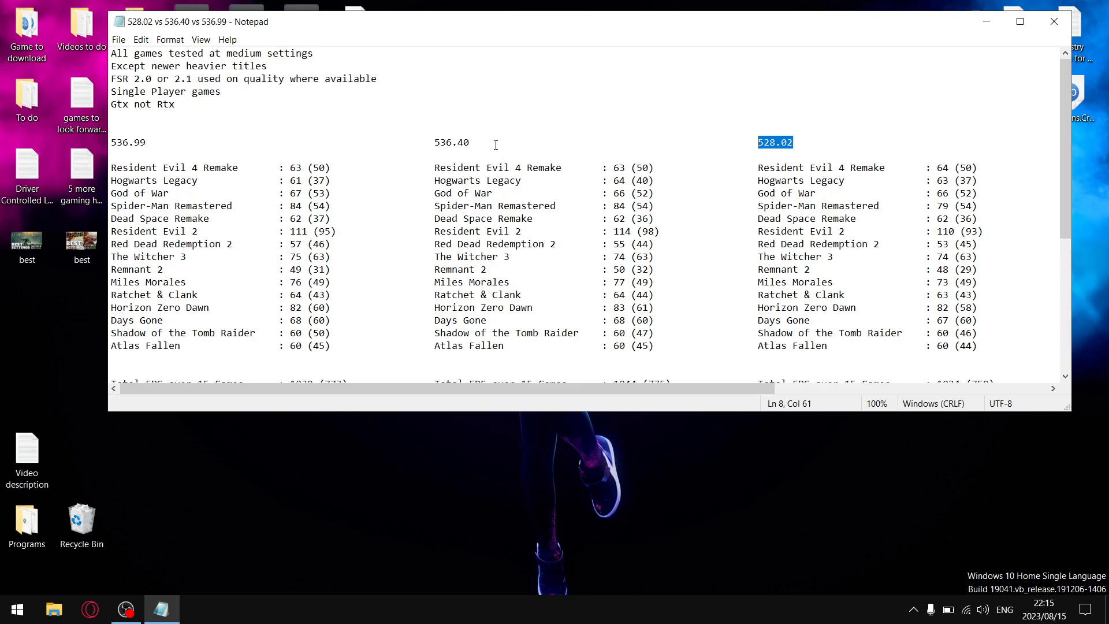
double_click(452, 142)
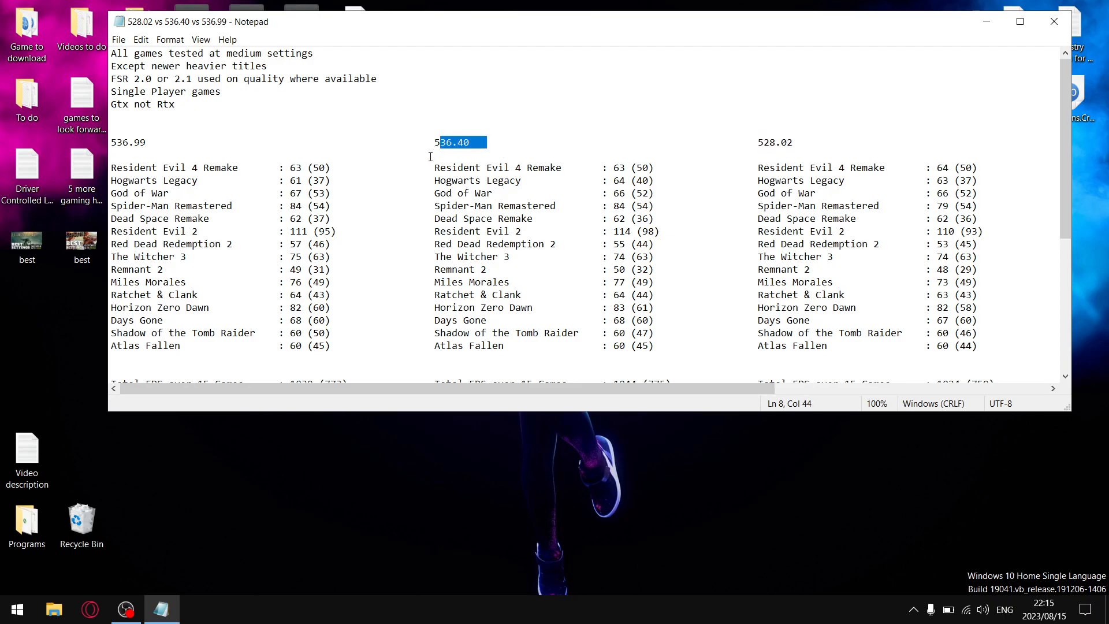
mouse_move(164, 126)
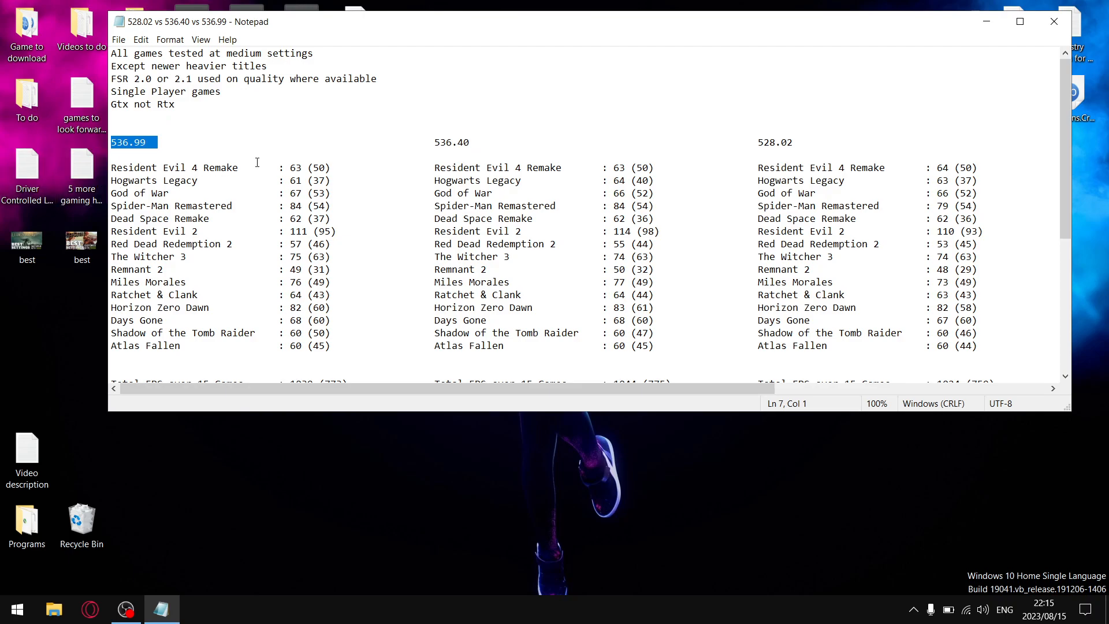
mouse_move(513, 181)
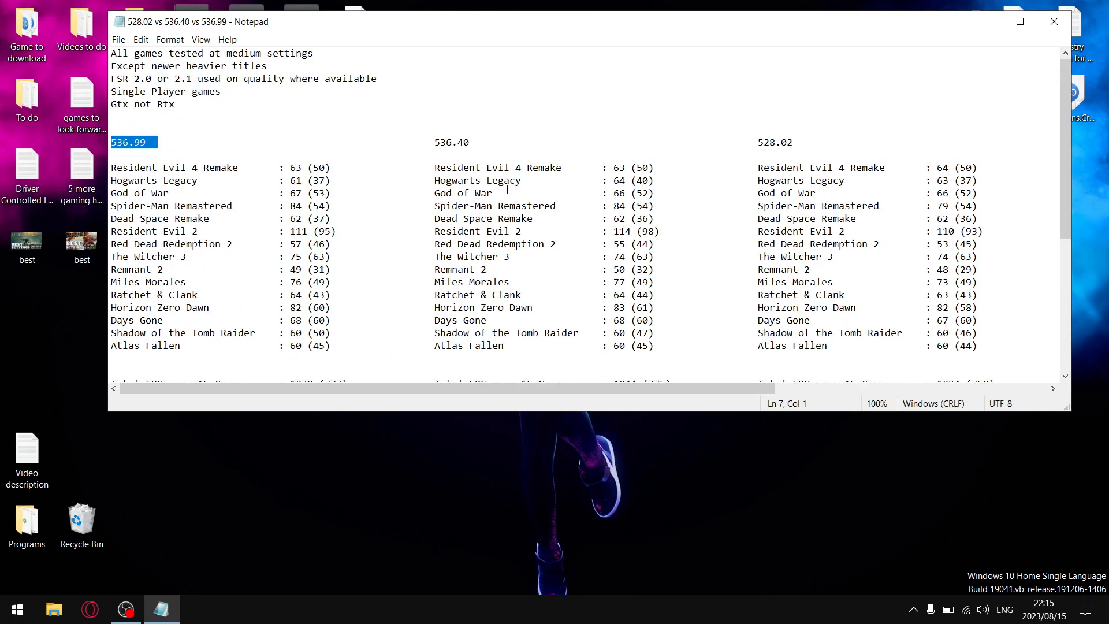
mouse_move(456, 166)
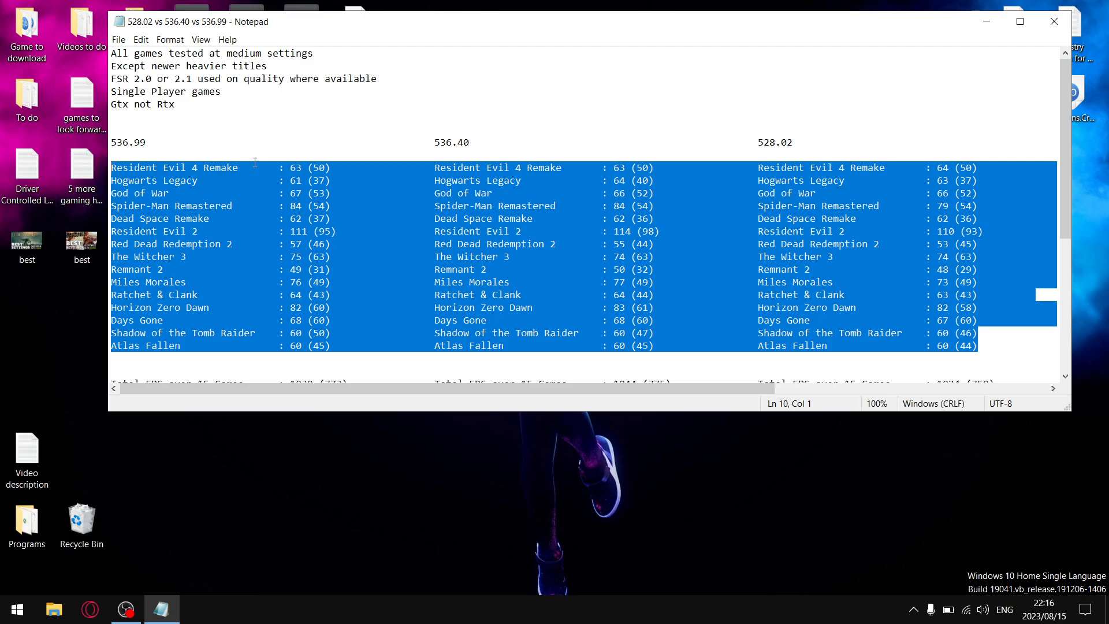
mouse_move(525, 14)
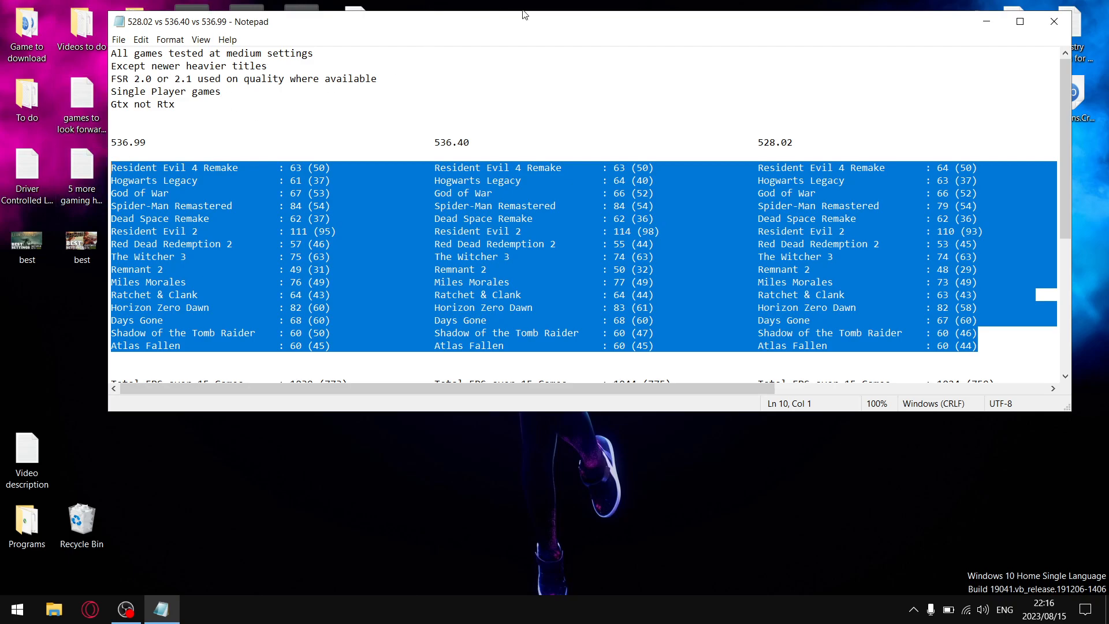
left_click(221, 92)
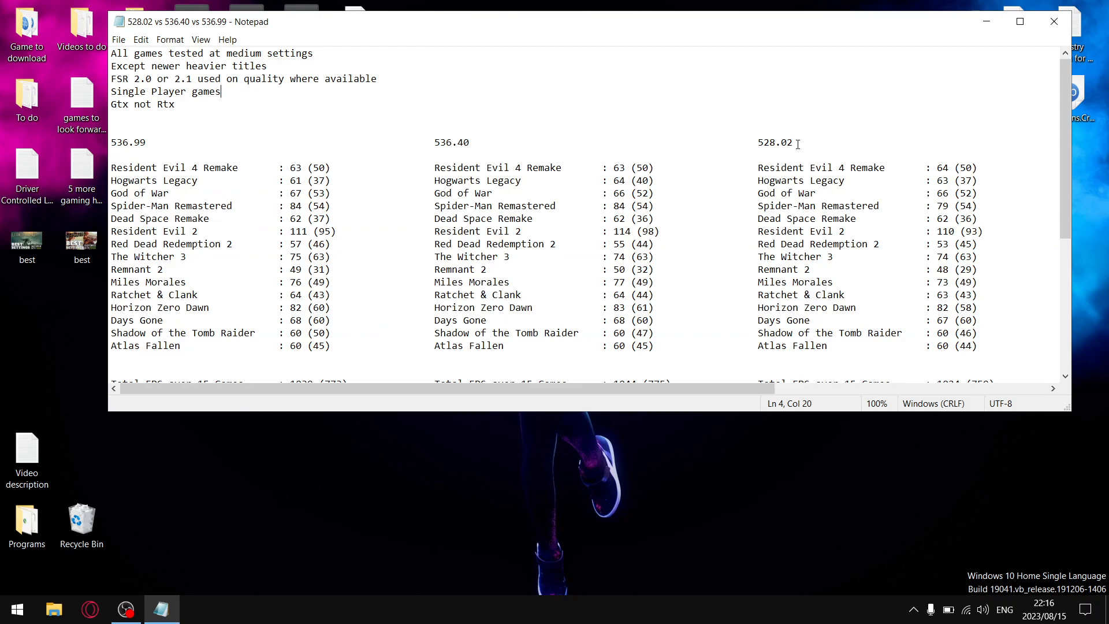
double_click(781, 142)
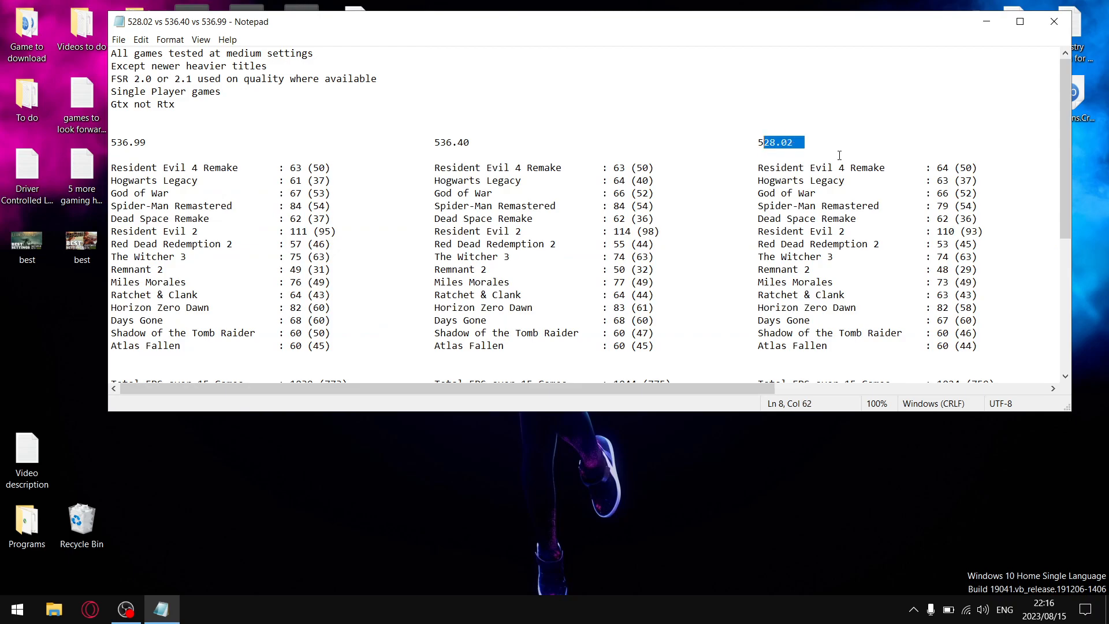
mouse_move(865, 145)
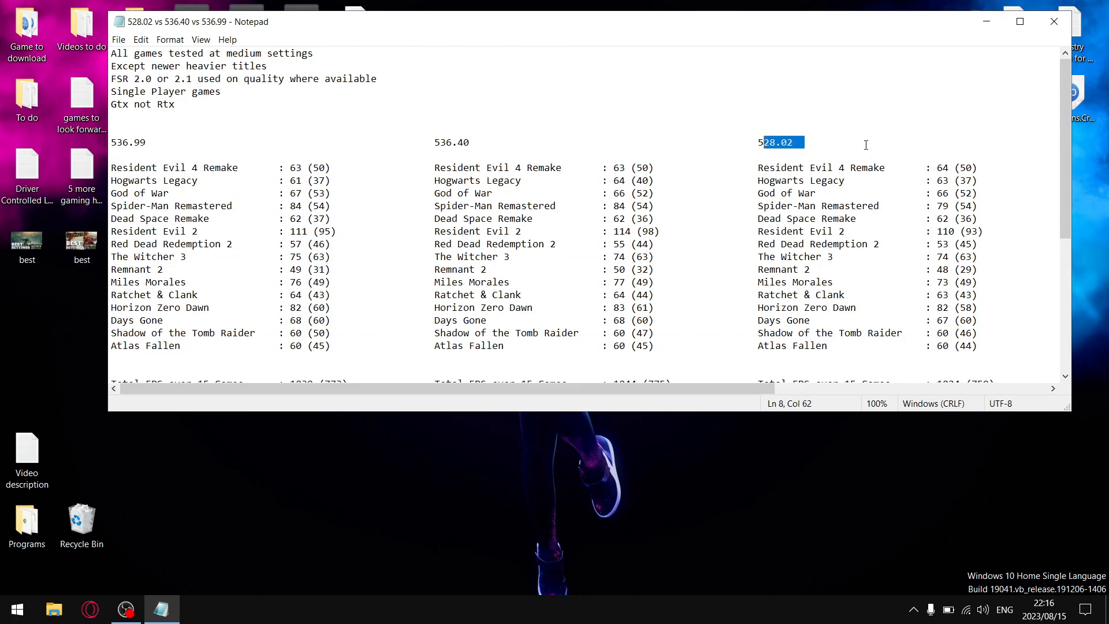
left_click(948, 167)
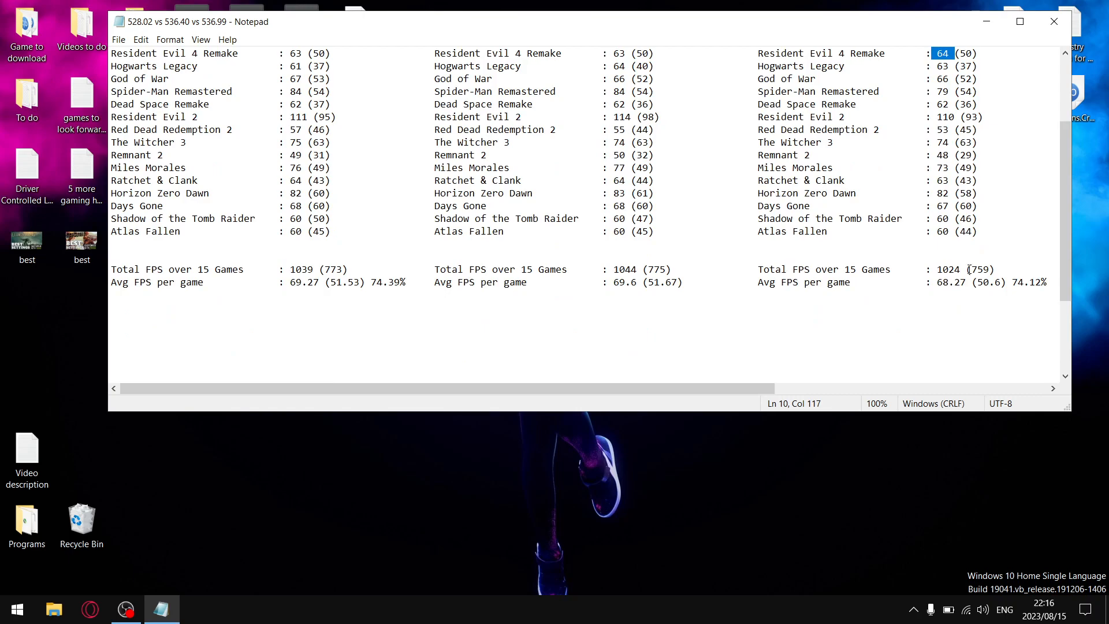
double_click(948, 269)
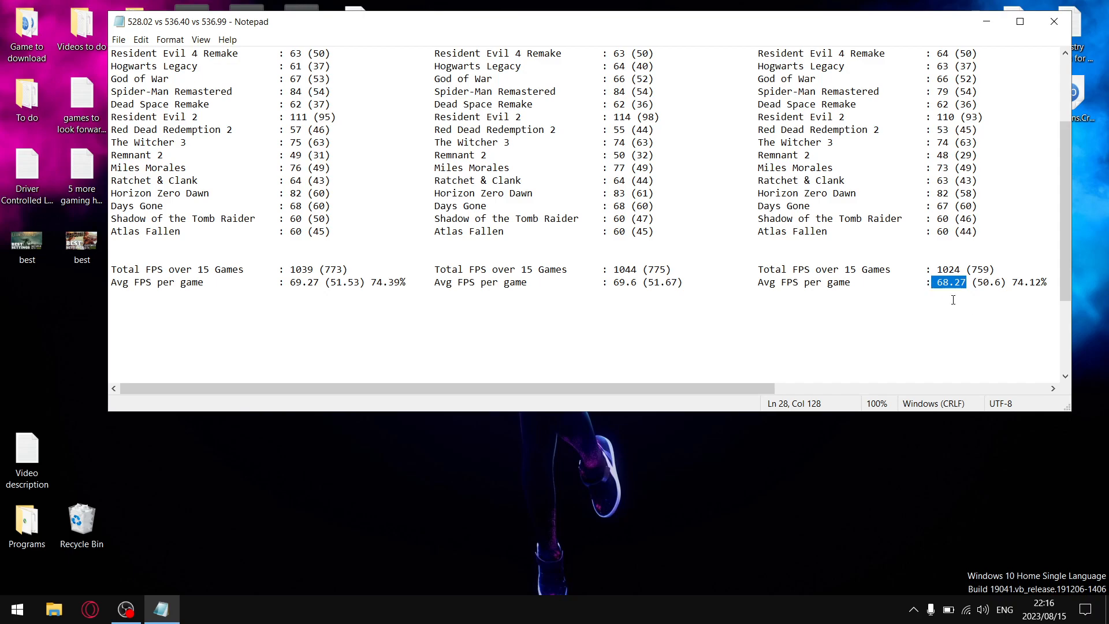
scroll("up", 3)
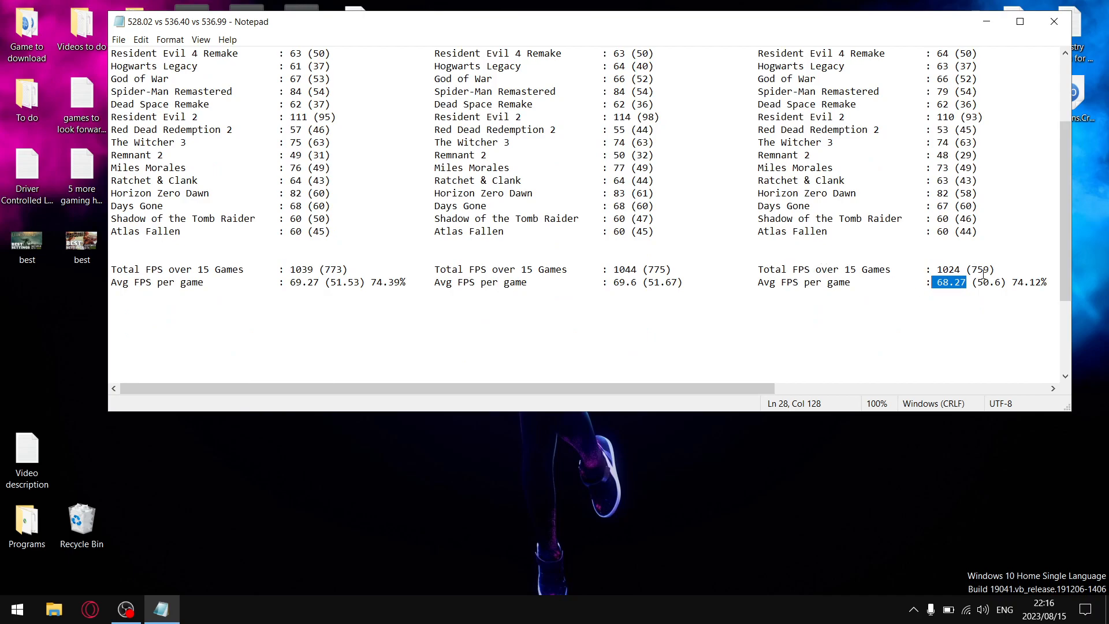
left_click(983, 269)
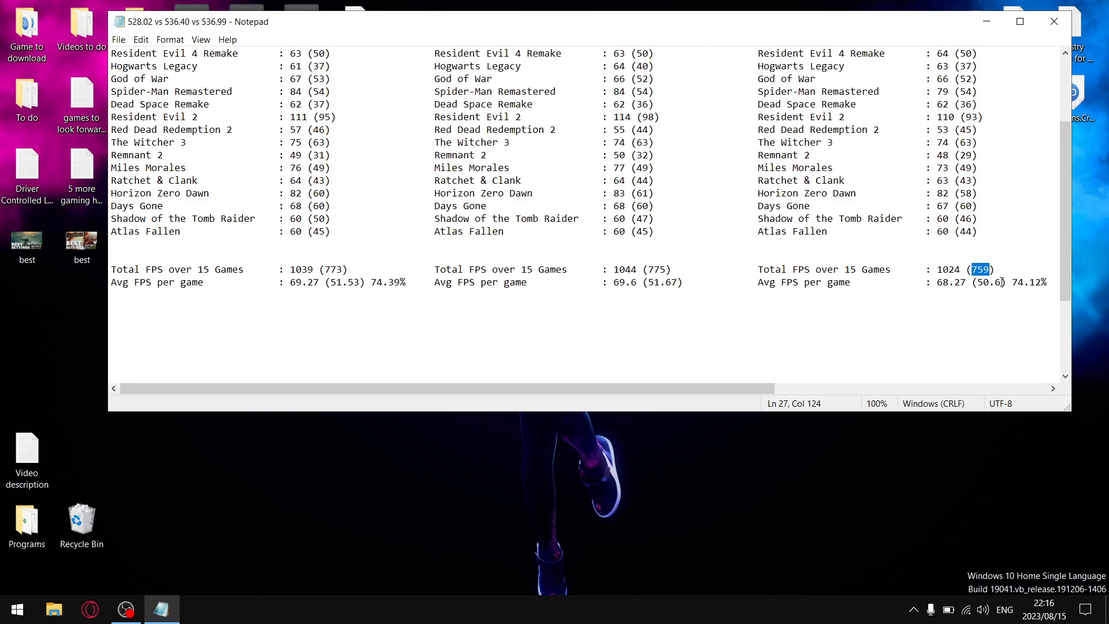
double_click(984, 282)
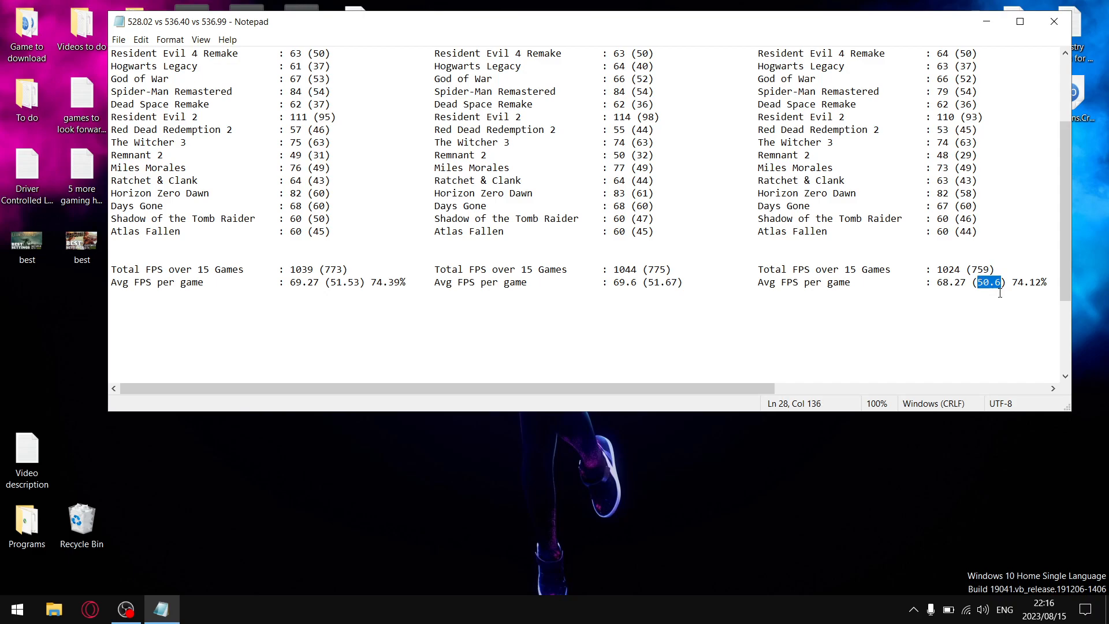
double_click(951, 283)
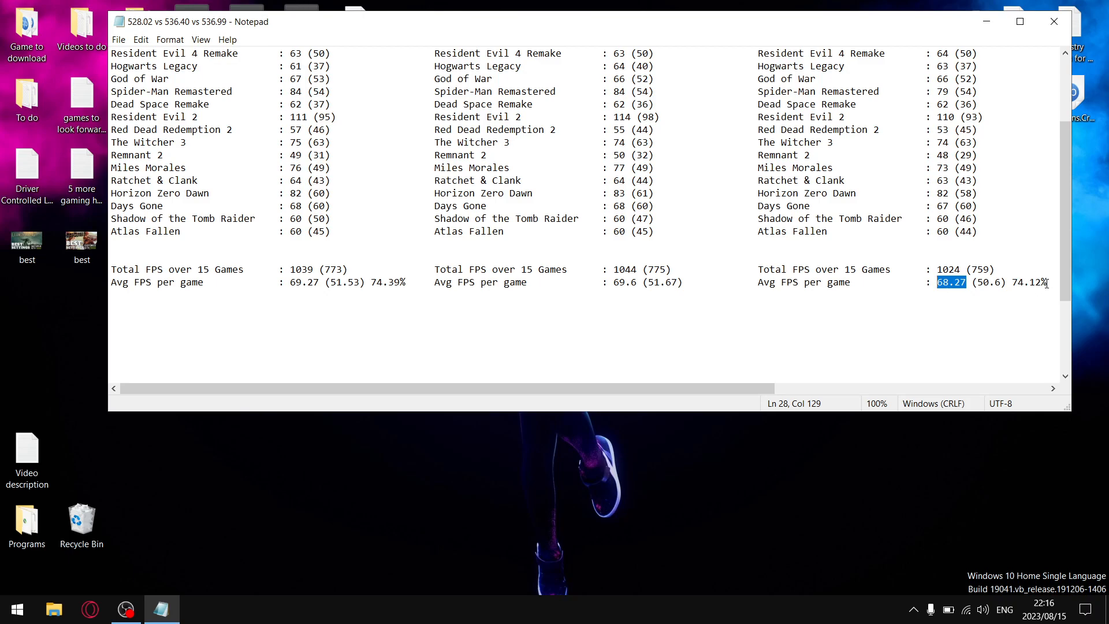
mouse_move(1071, 310)
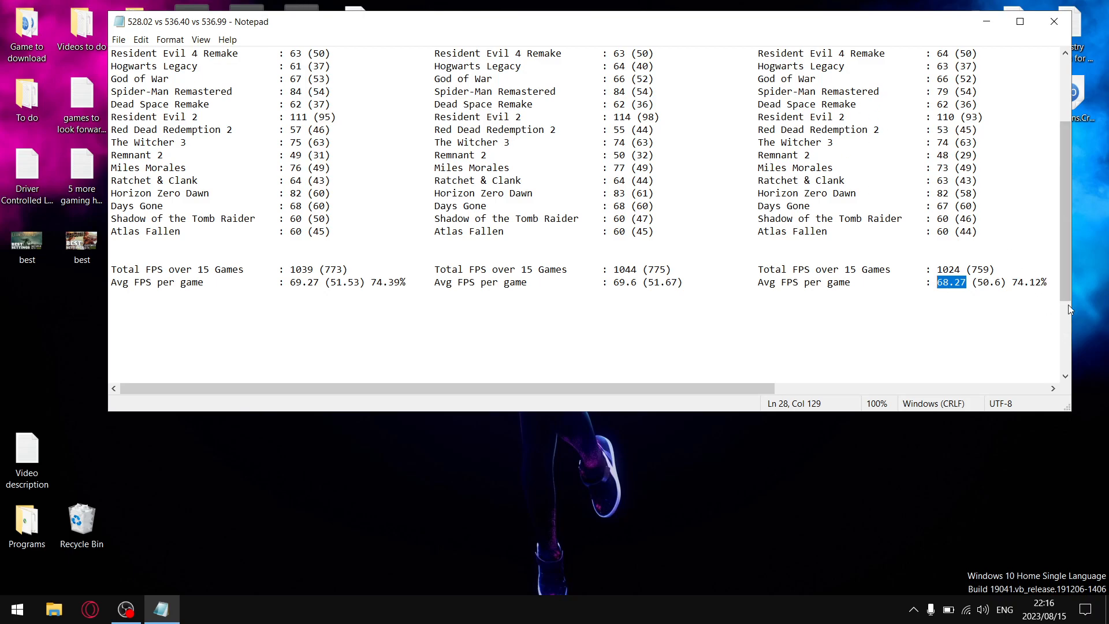
mouse_move(1065, 283)
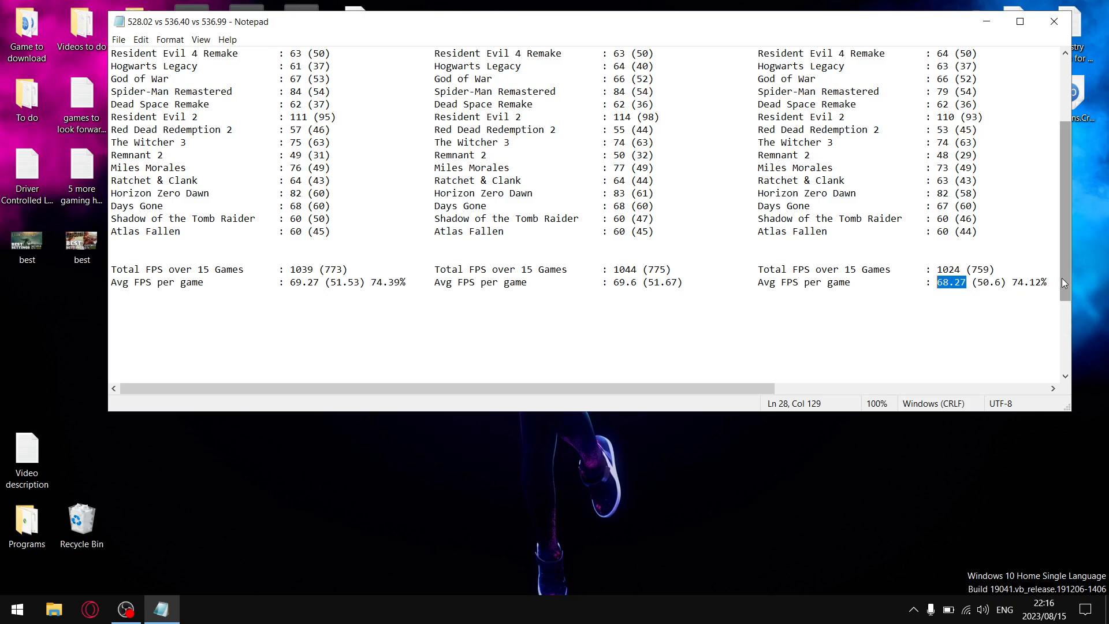
scroll("up", 3)
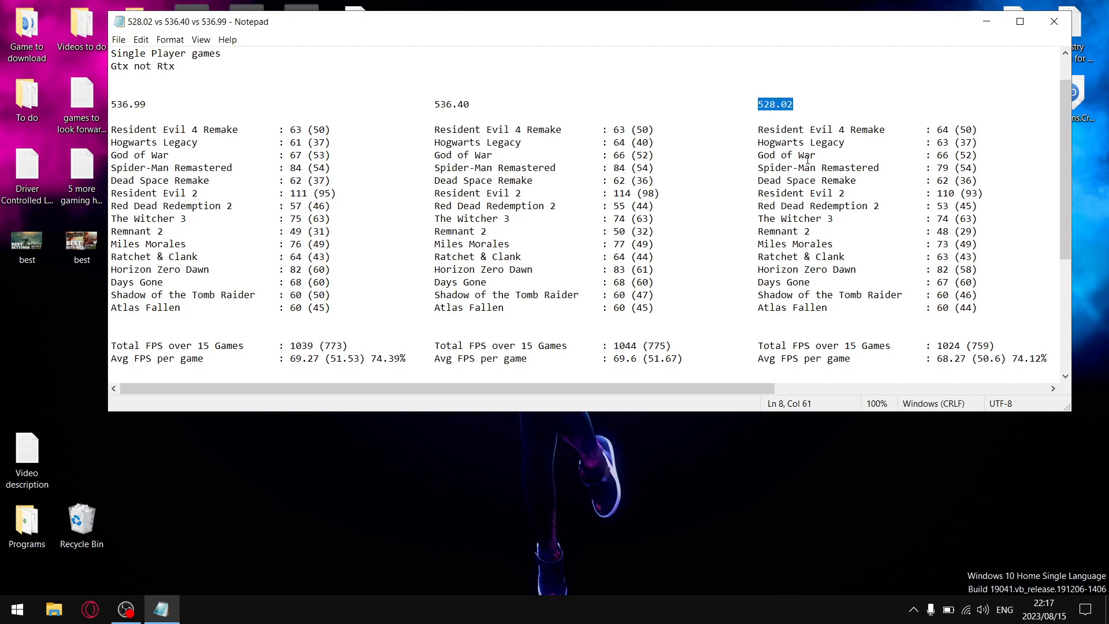
scroll("up", 3)
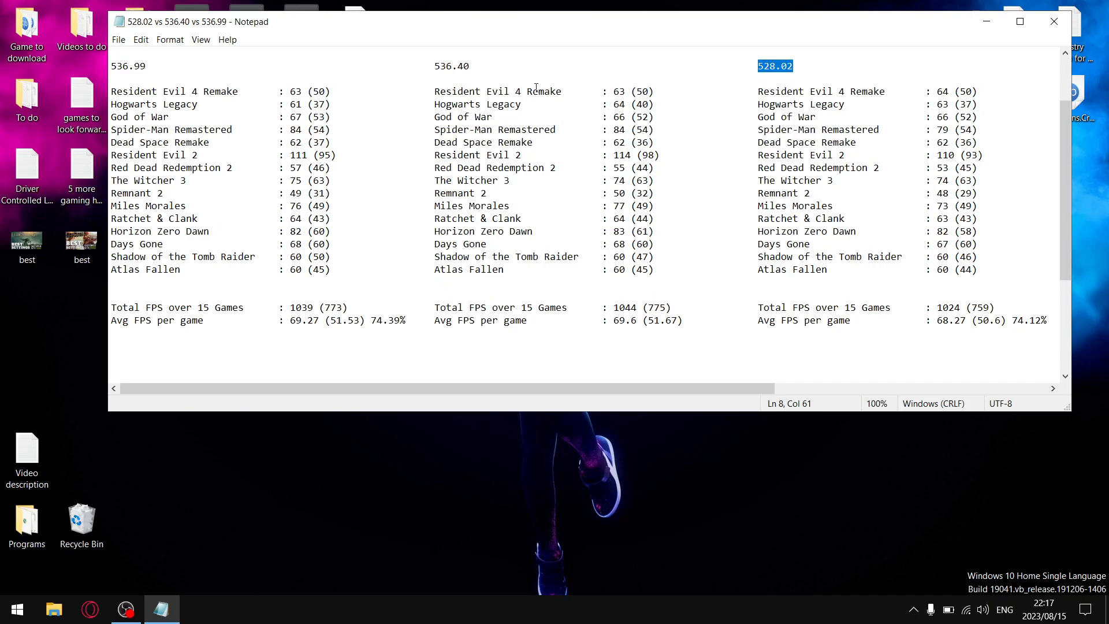
mouse_move(472, 64)
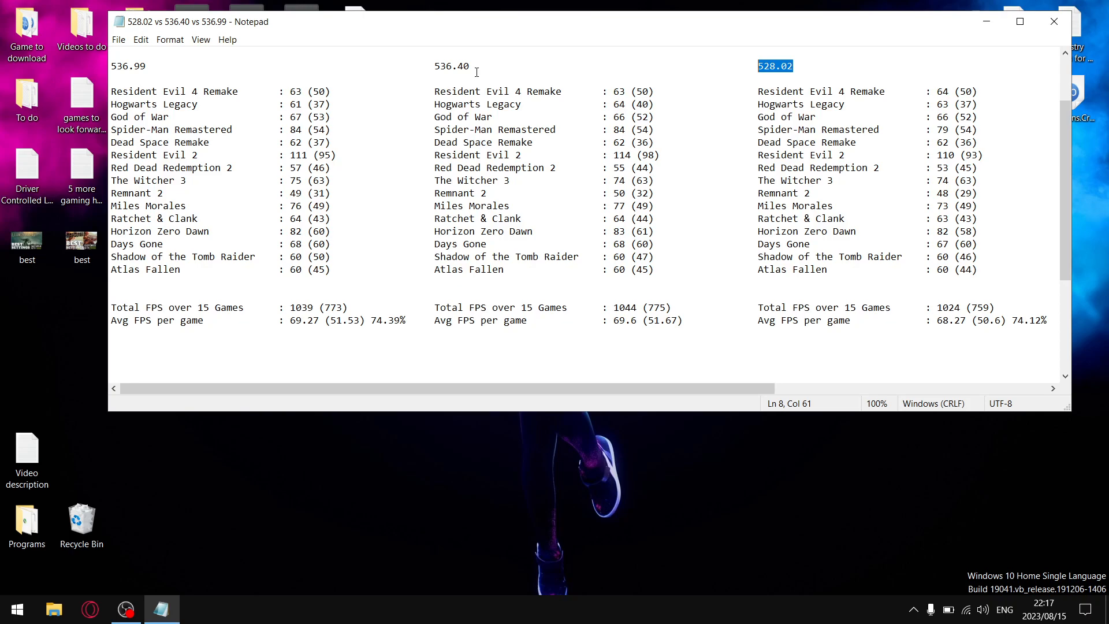
mouse_move(584, 107)
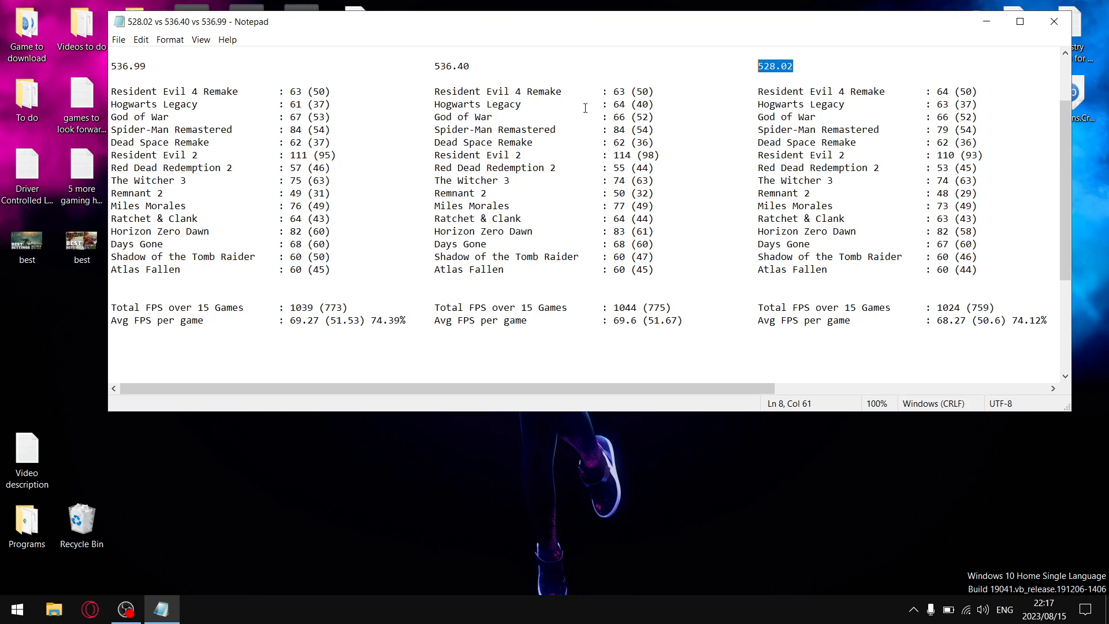
double_click(618, 91)
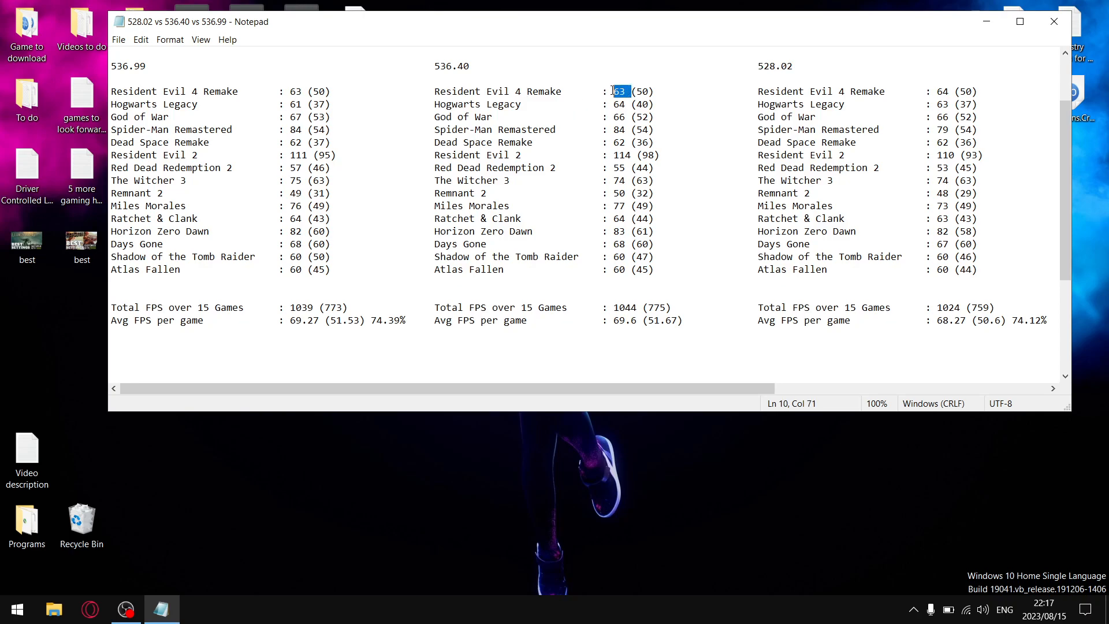
mouse_move(513, 319)
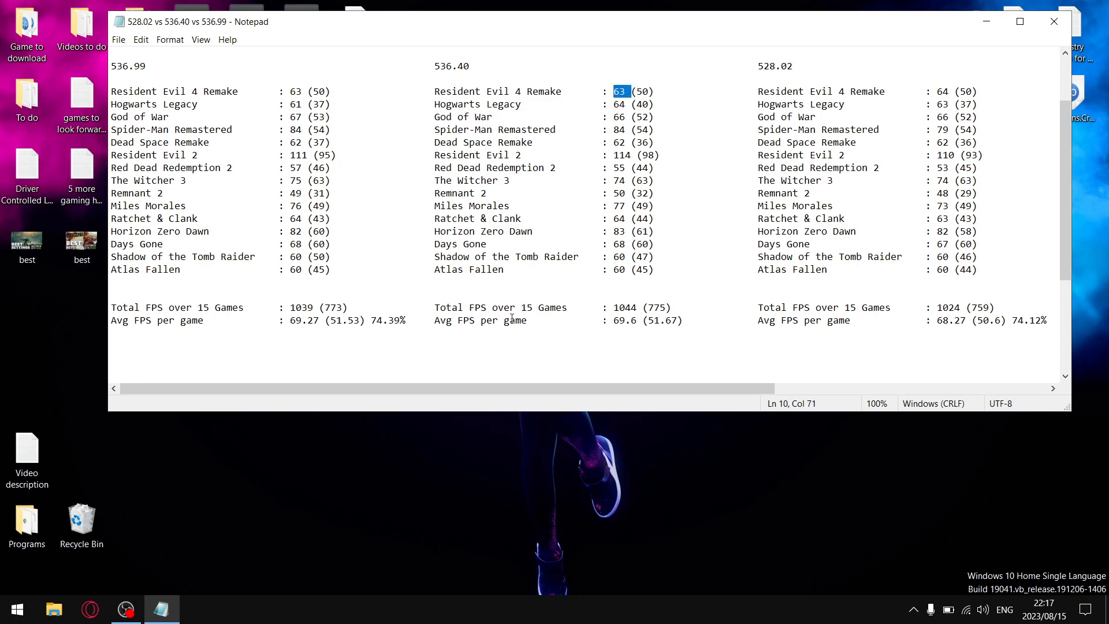
mouse_move(645, 306)
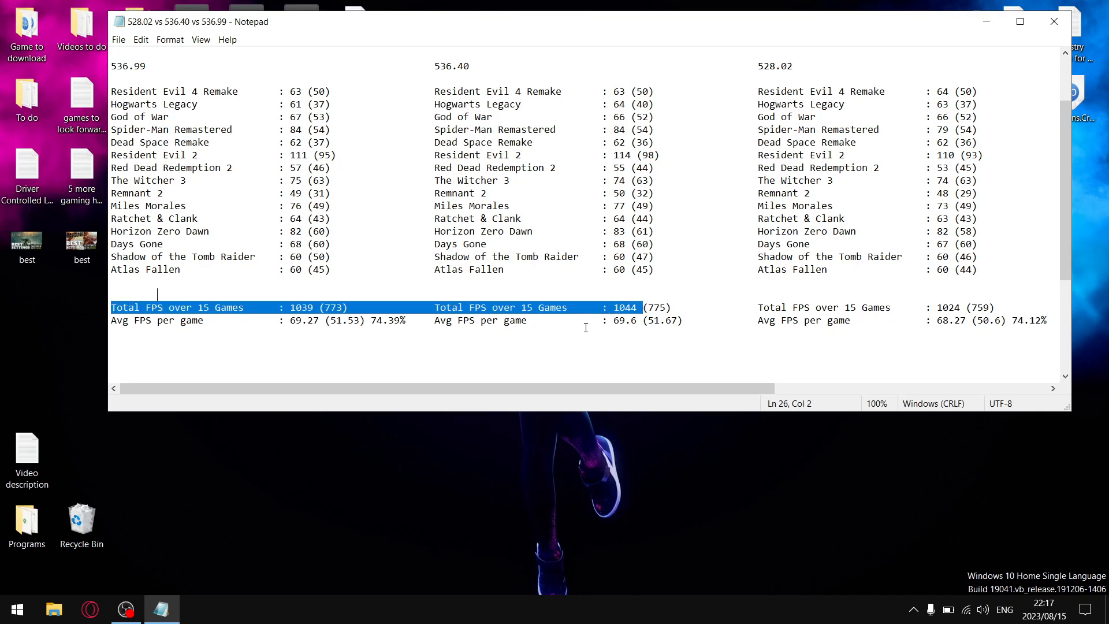
mouse_move(634, 330)
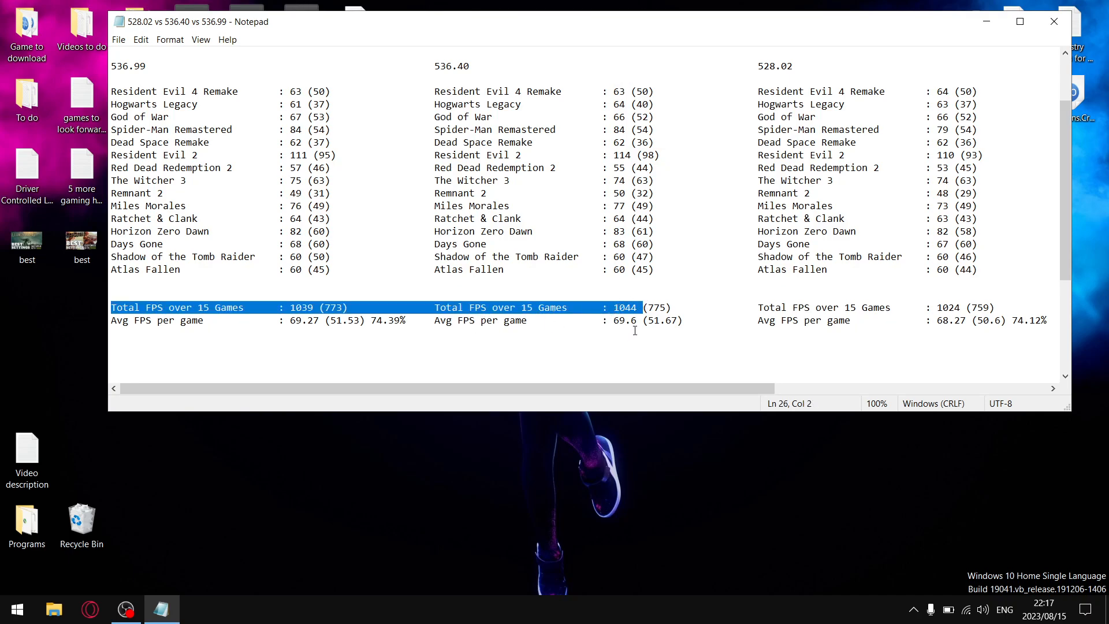
double_click(624, 321)
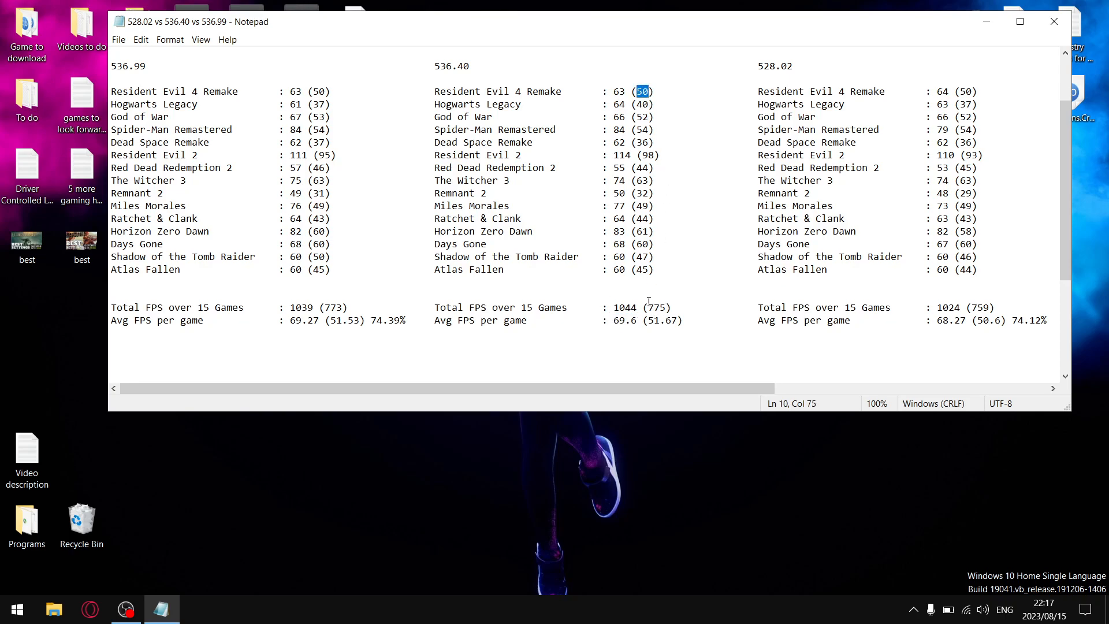
double_click(655, 307)
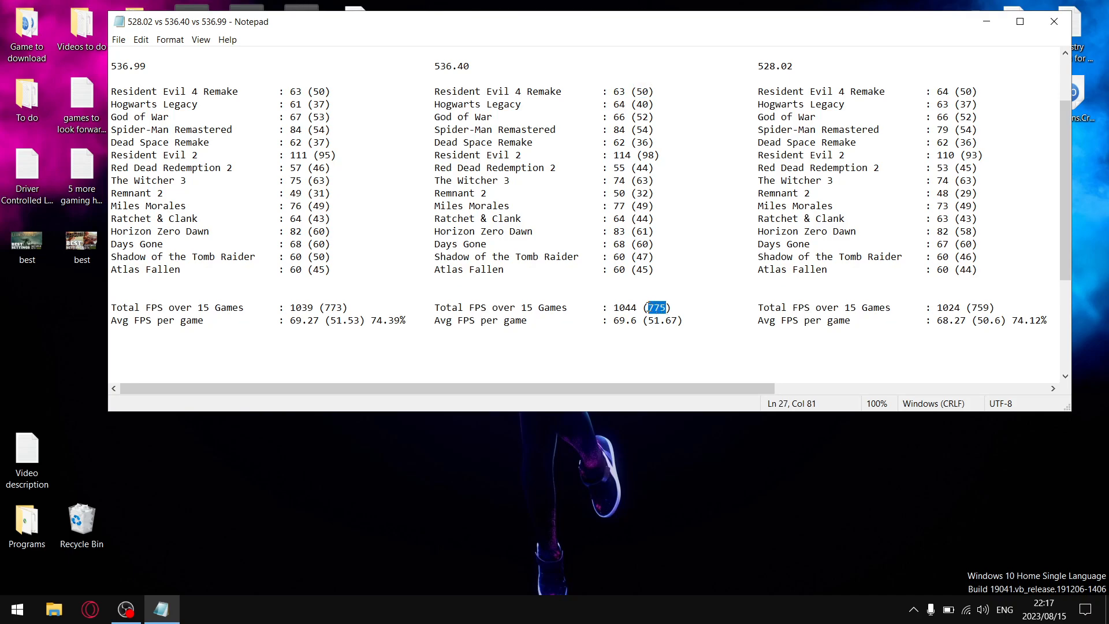
mouse_move(654, 326)
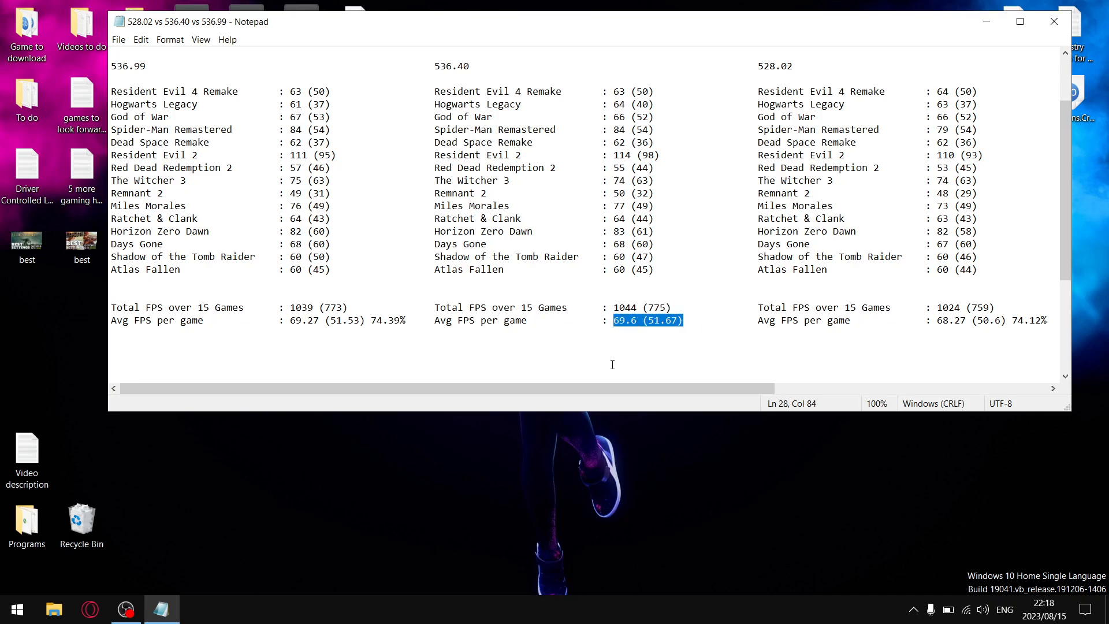
left_click(678, 319)
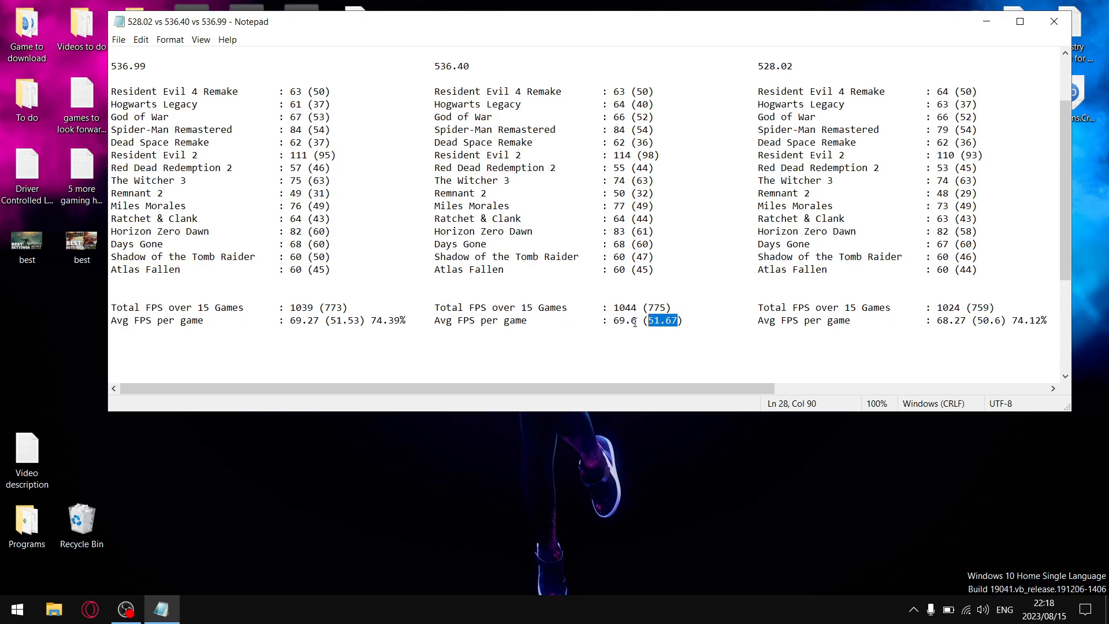
double_click(624, 321)
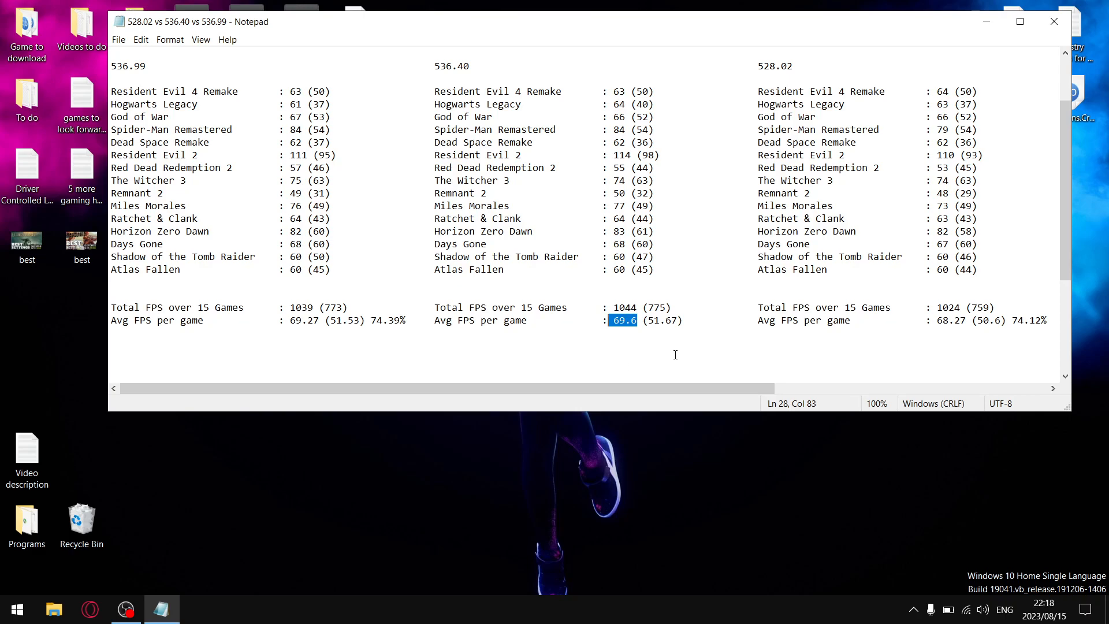
mouse_move(816, 343)
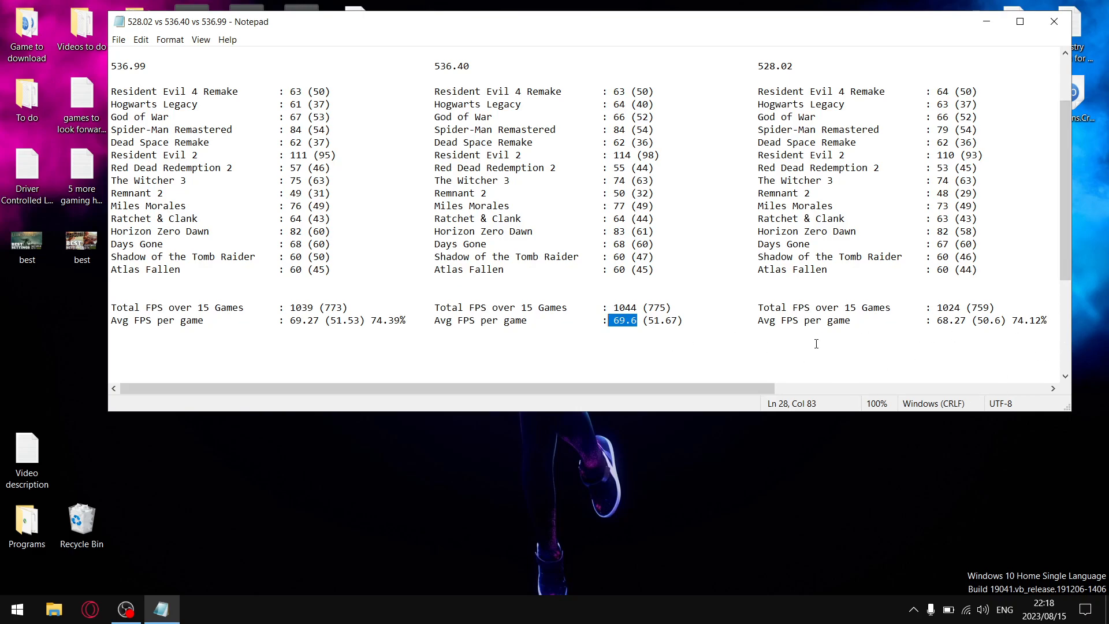
mouse_move(412, 344)
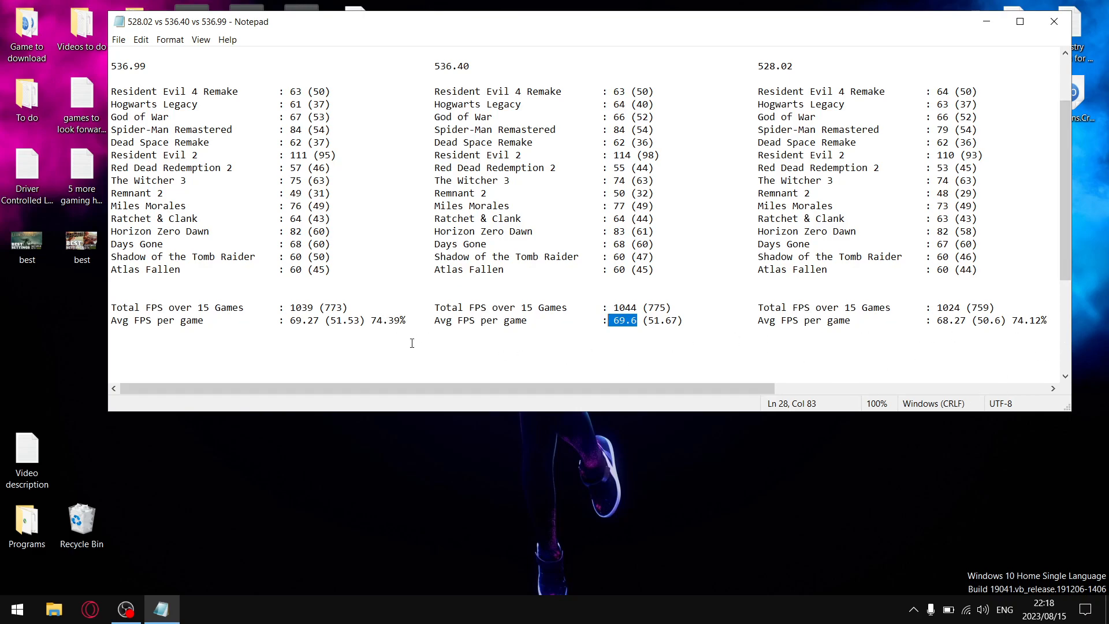
mouse_move(396, 323)
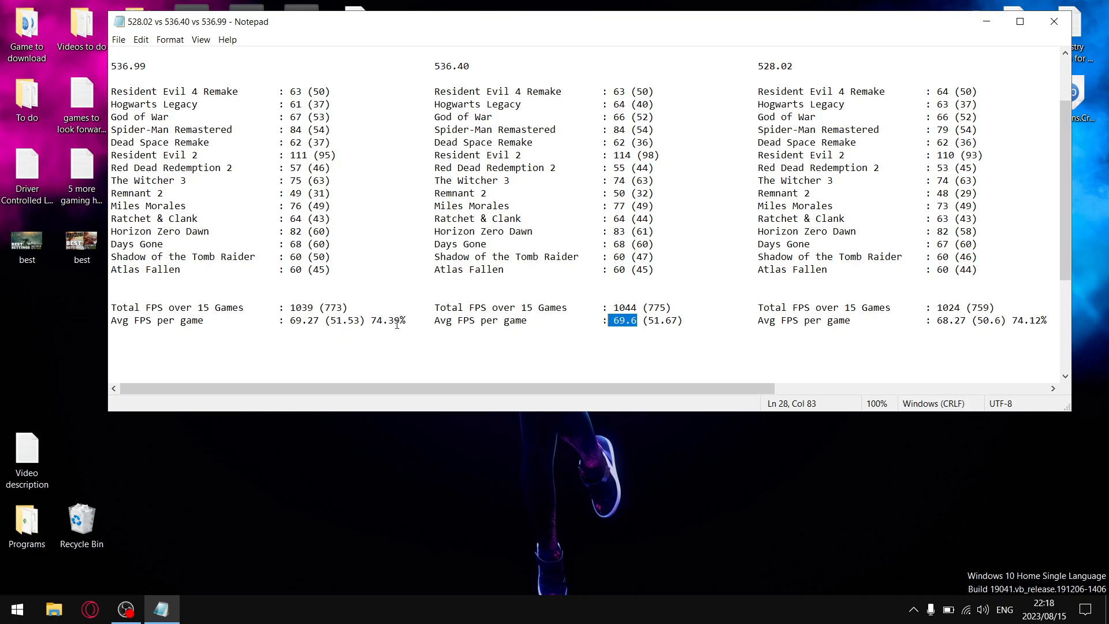
mouse_move(731, 319)
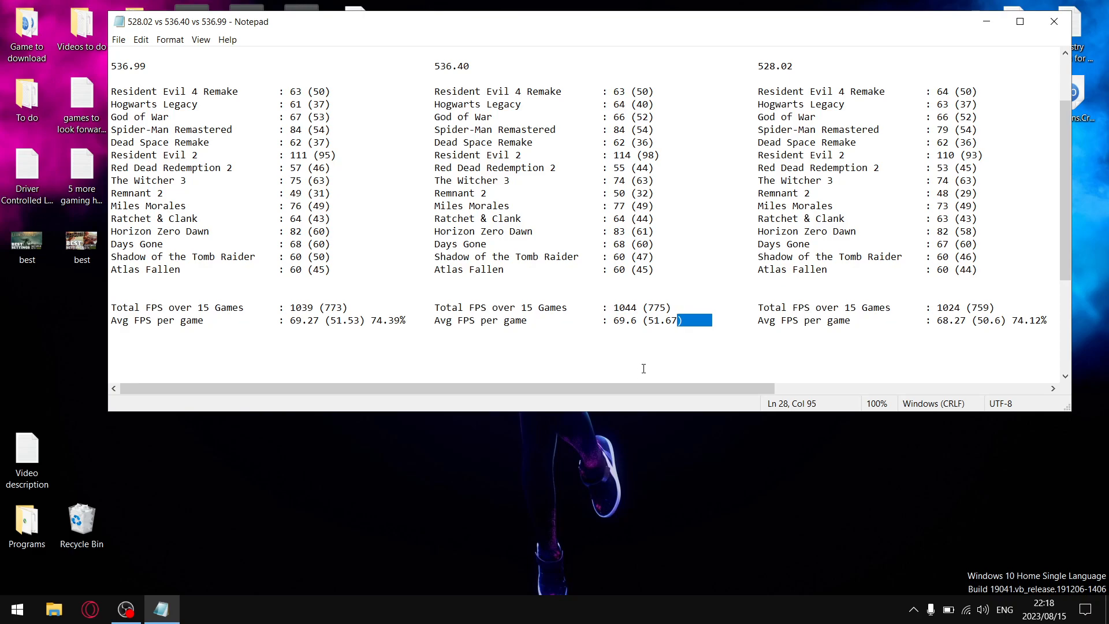
mouse_move(699, 321)
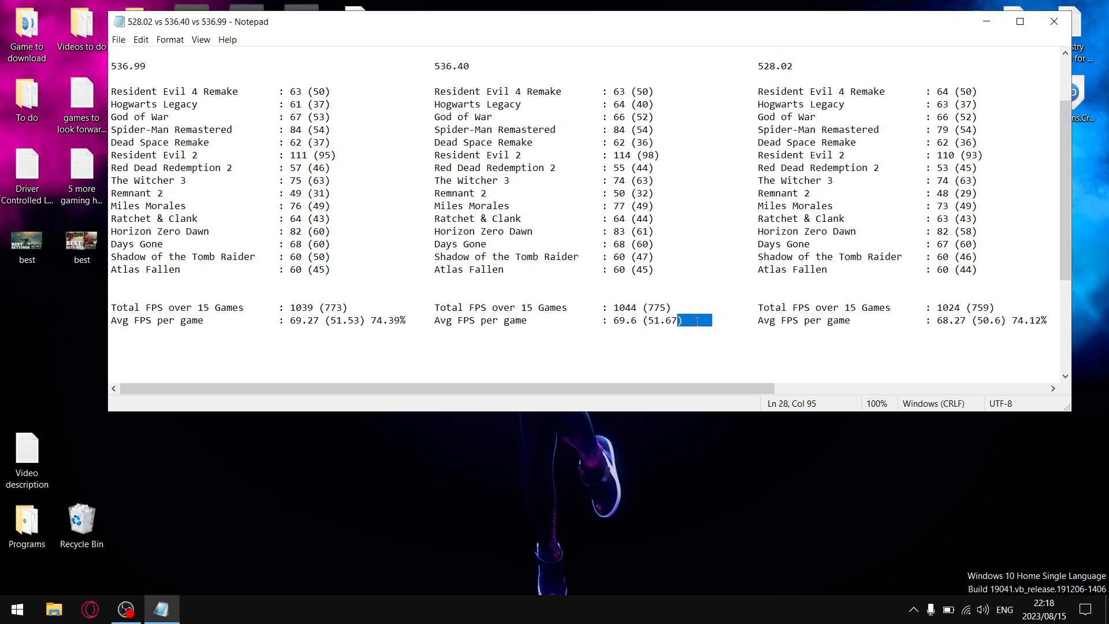
mouse_move(301, 95)
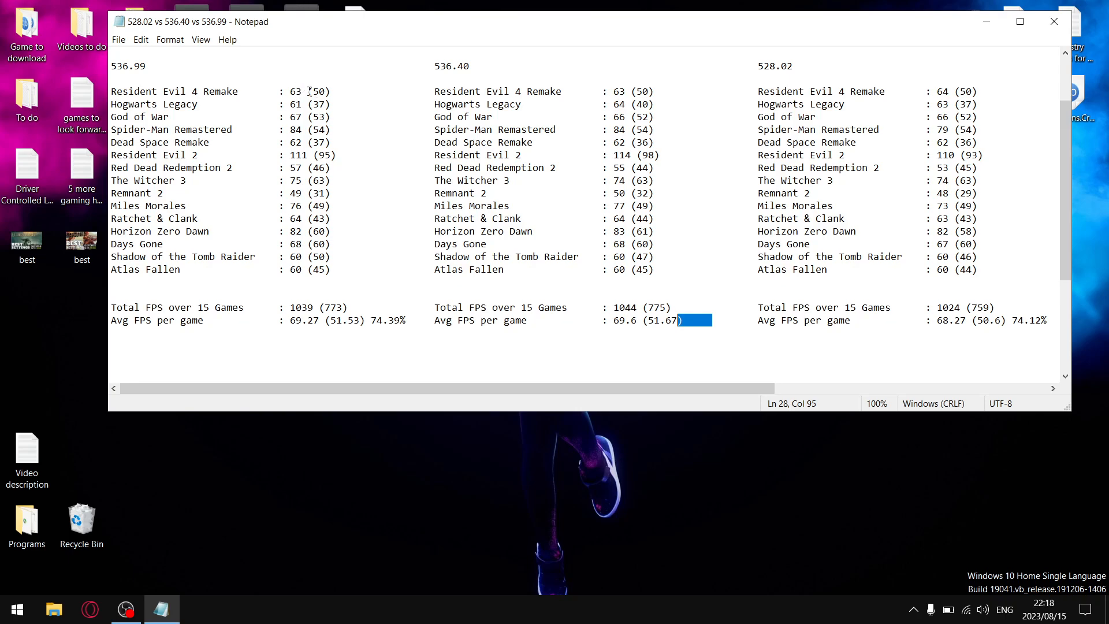
double_click(297, 91)
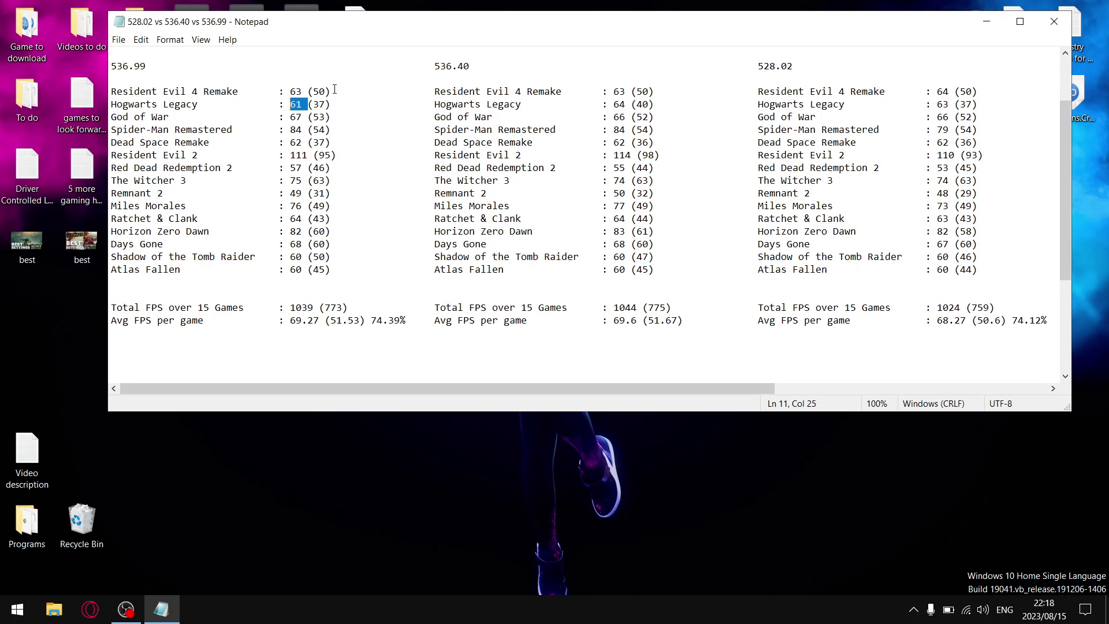
mouse_move(334, 120)
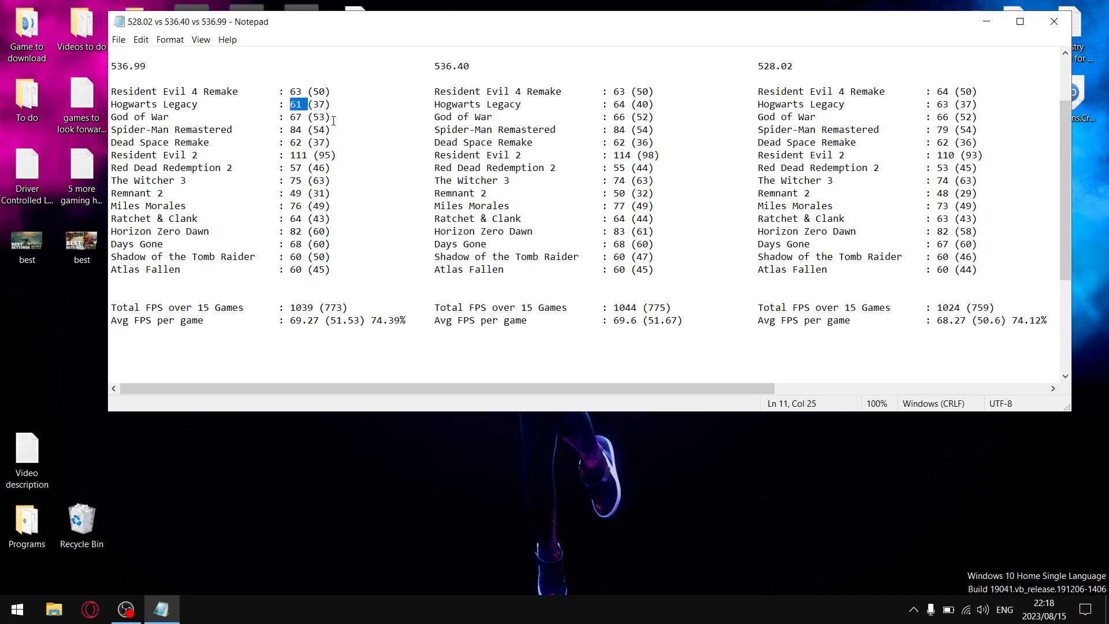
mouse_move(314, 133)
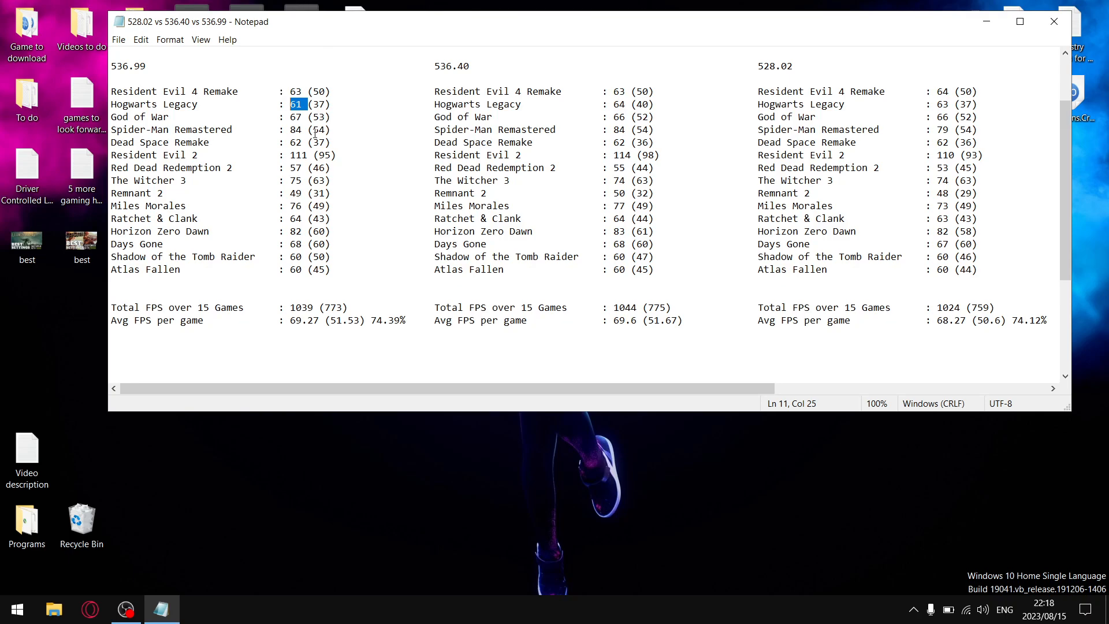
mouse_move(131, 76)
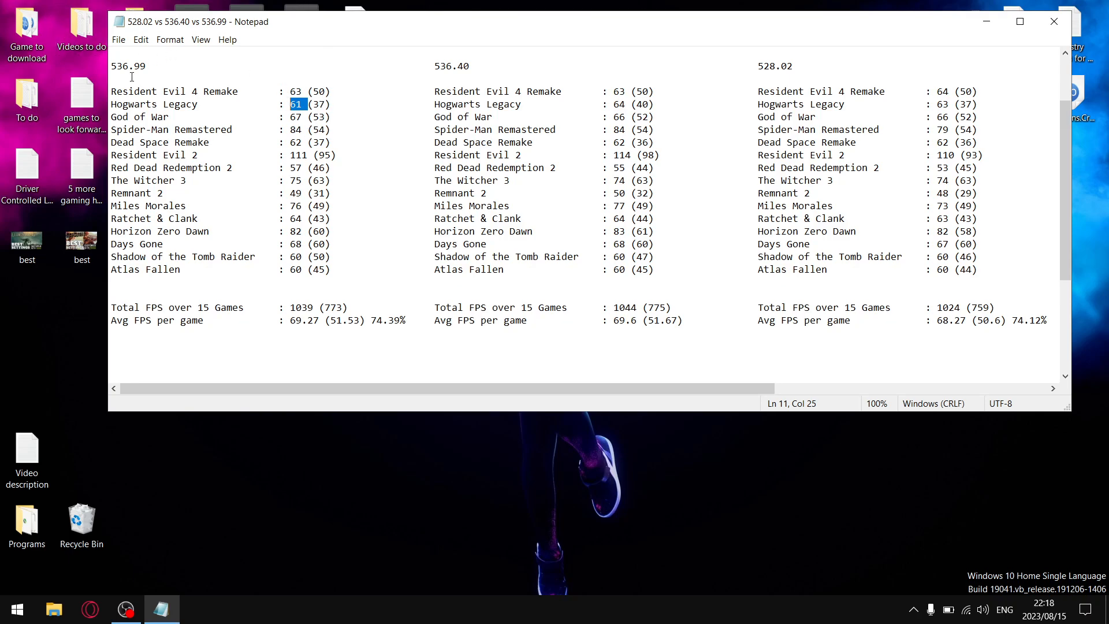
double_click(295, 91)
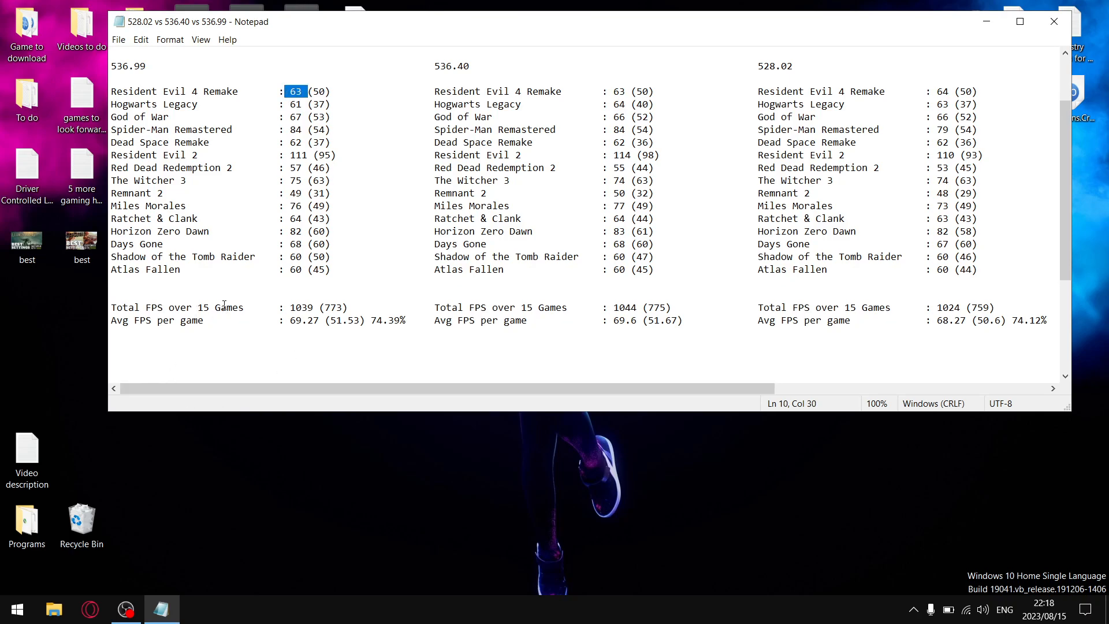
mouse_move(285, 232)
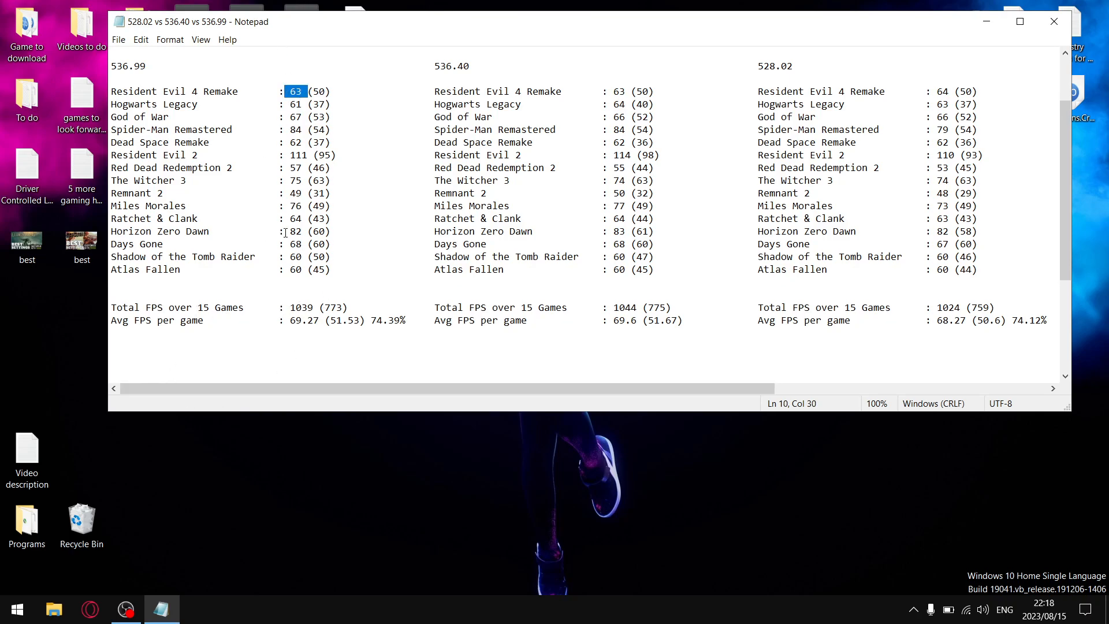
mouse_move(318, 243)
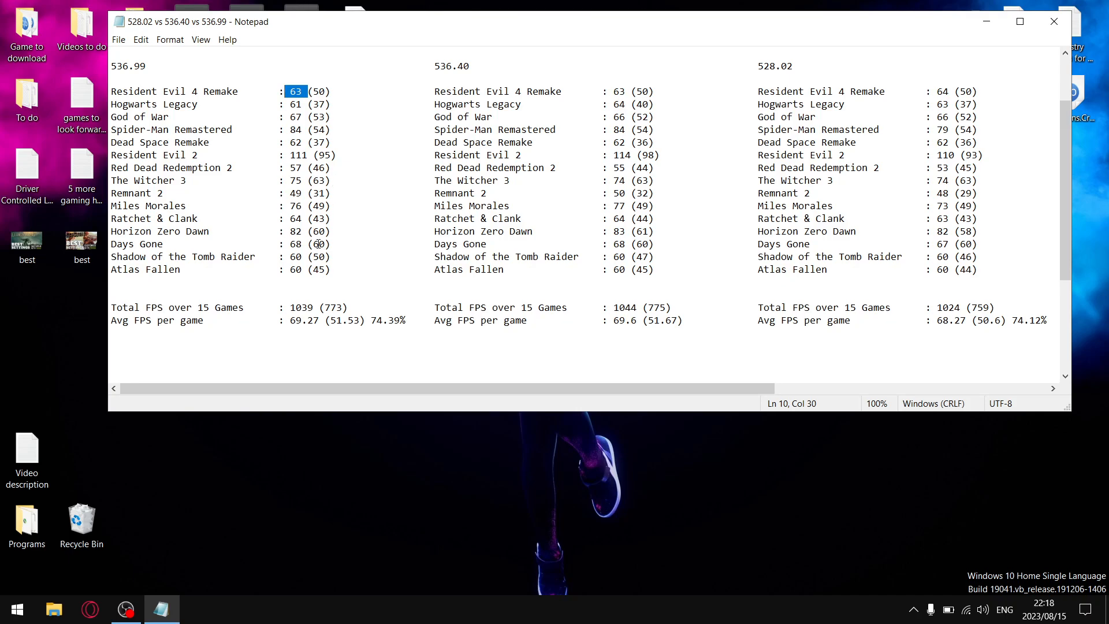
mouse_move(305, 202)
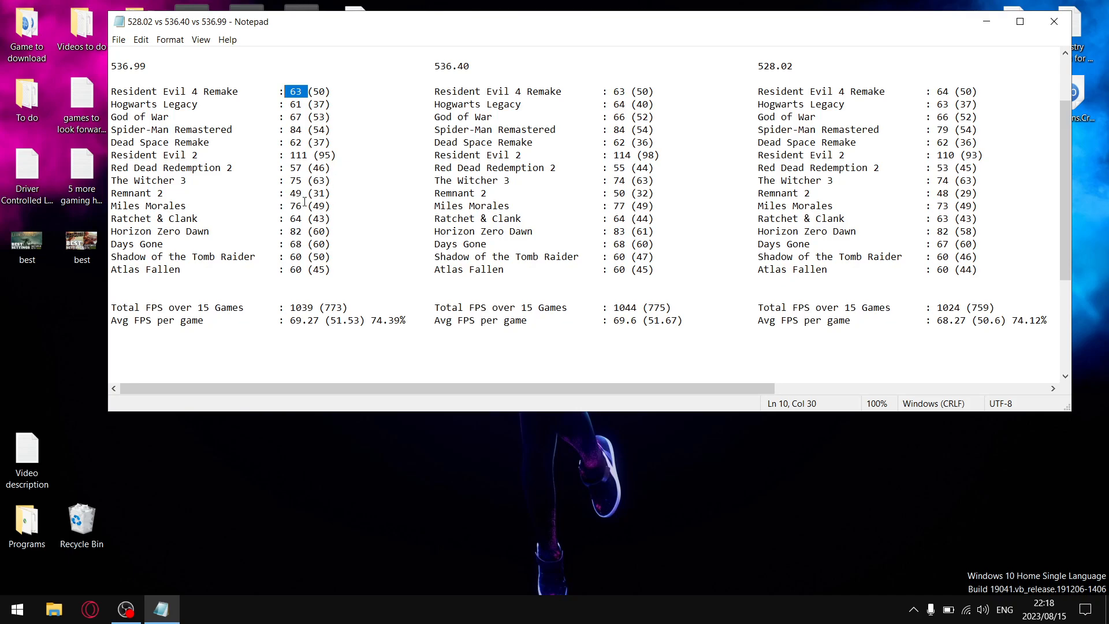
mouse_move(324, 307)
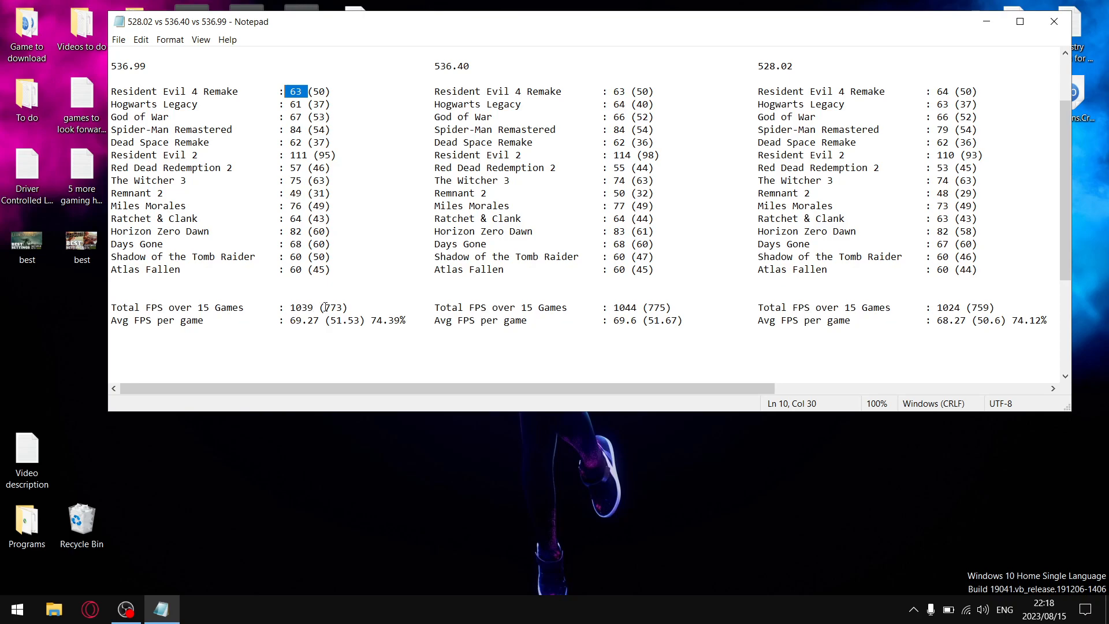
double_click(301, 307)
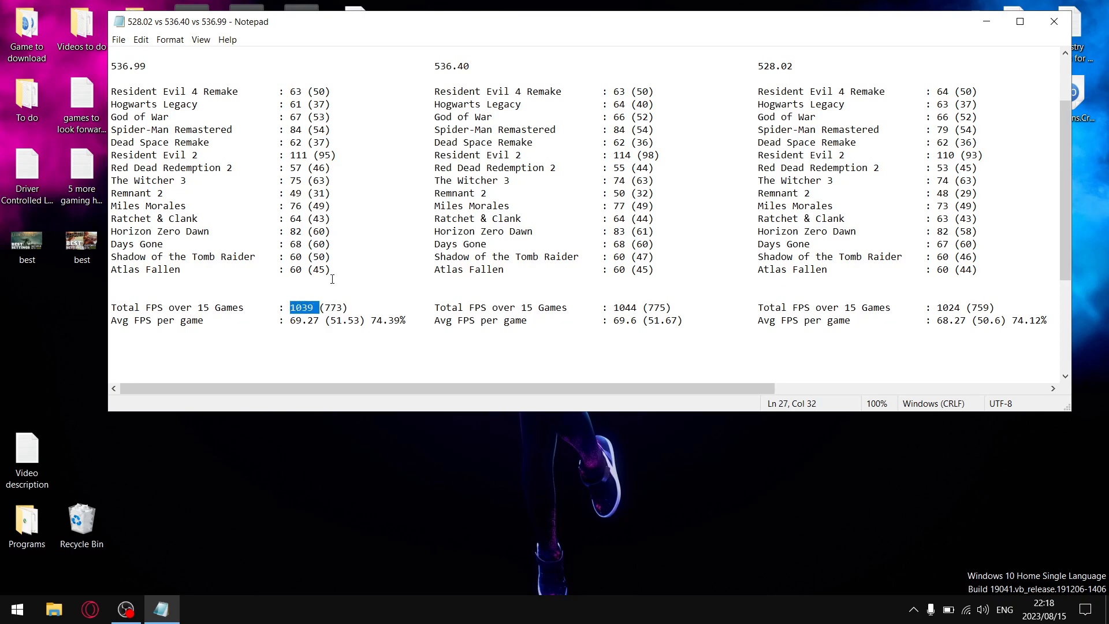
mouse_move(265, 373)
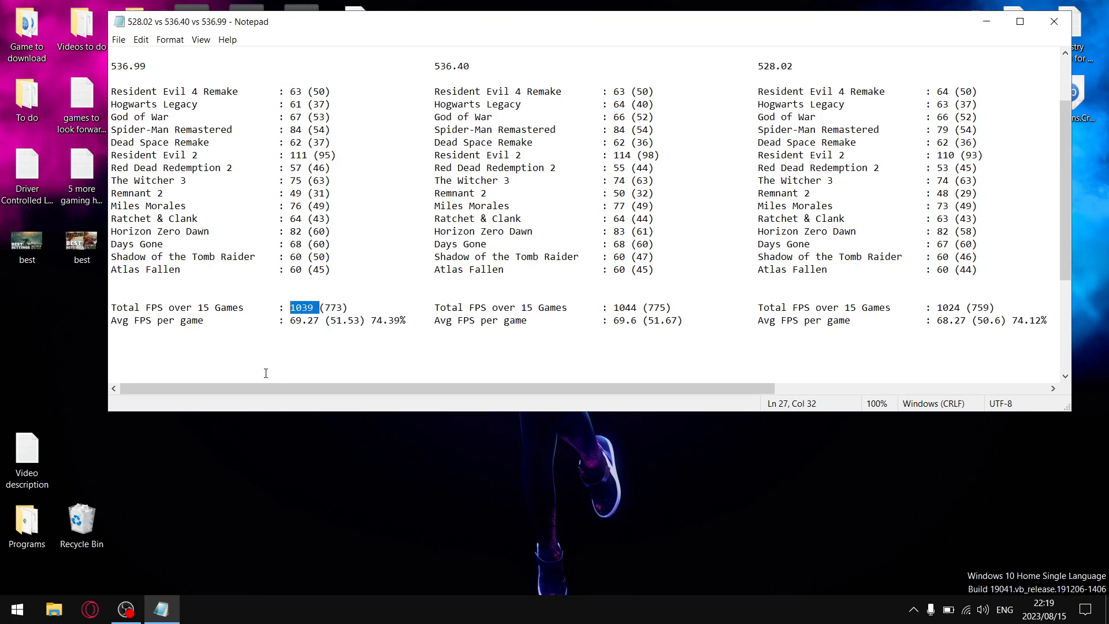
mouse_move(110, 324)
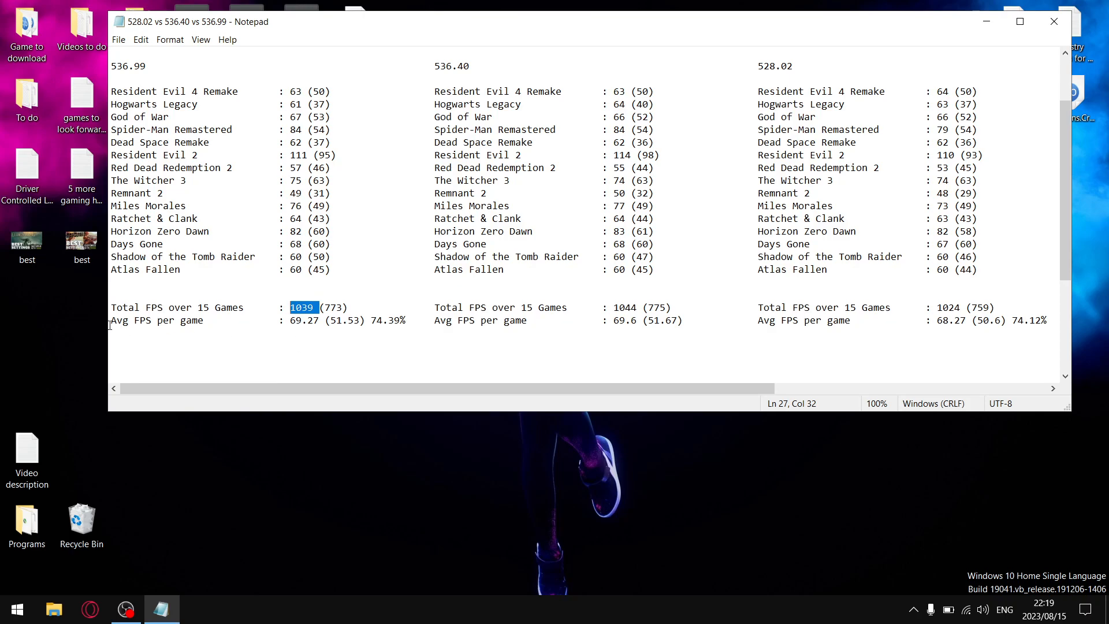
mouse_move(299, 330)
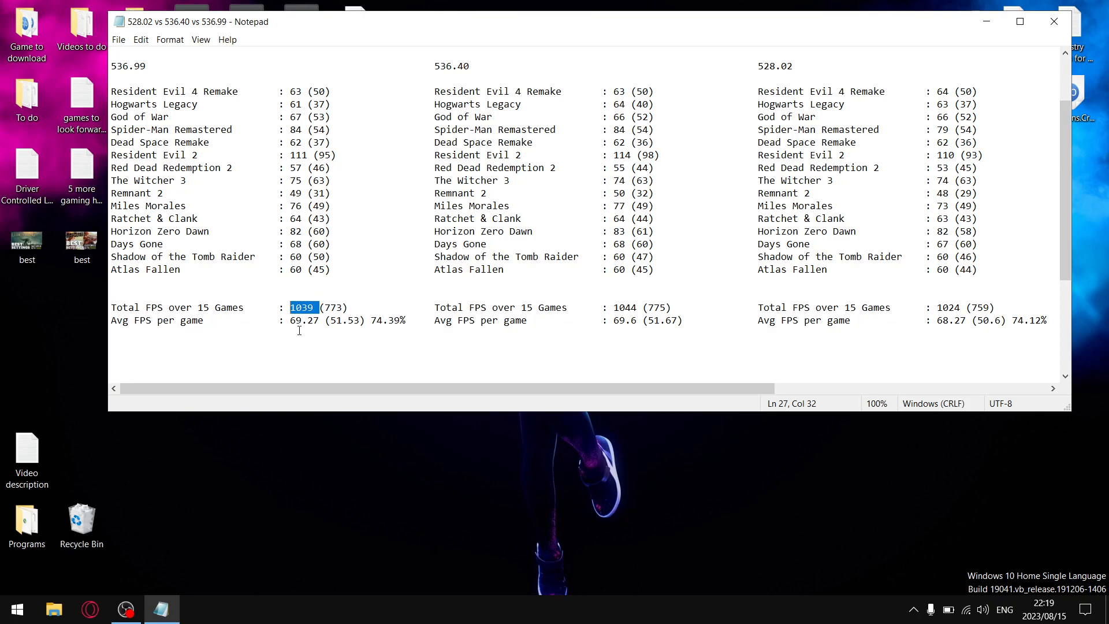
mouse_move(338, 91)
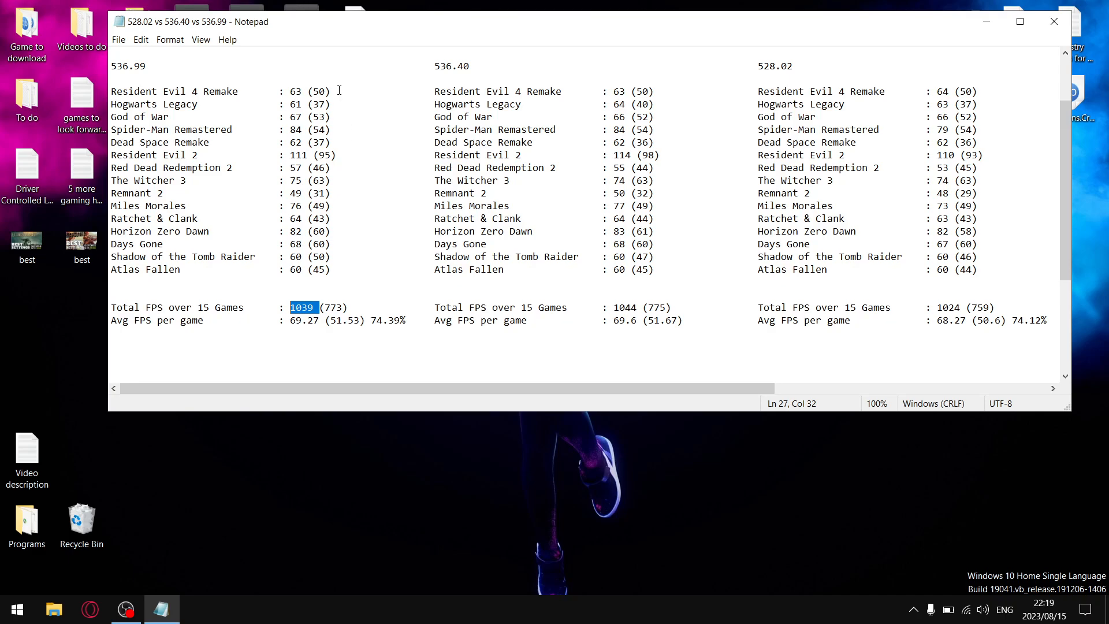
double_click(318, 91)
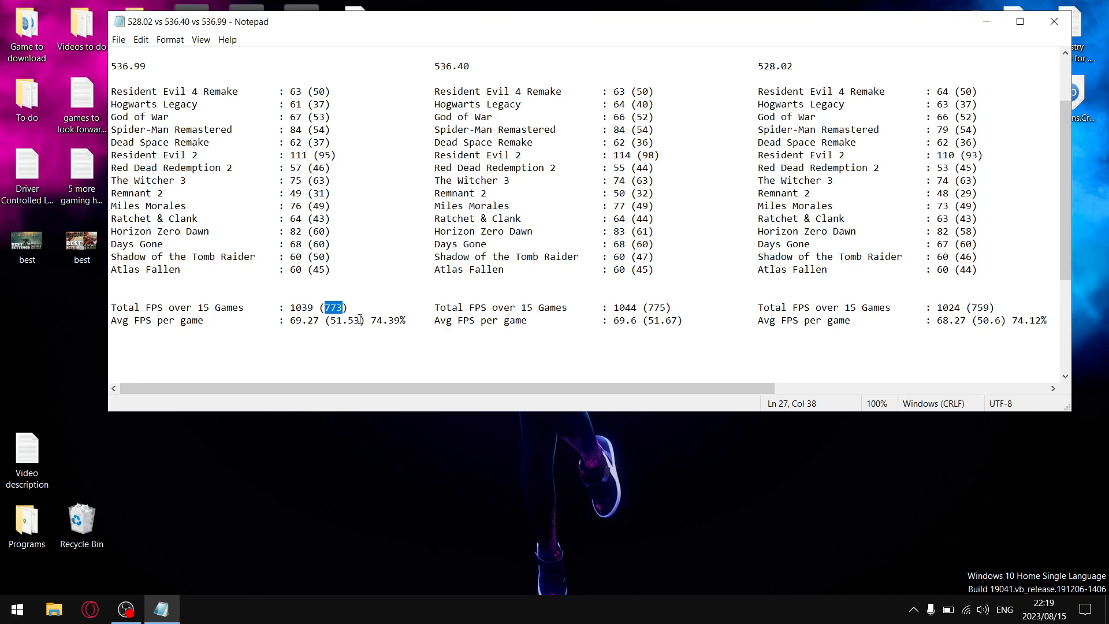
double_click(344, 321)
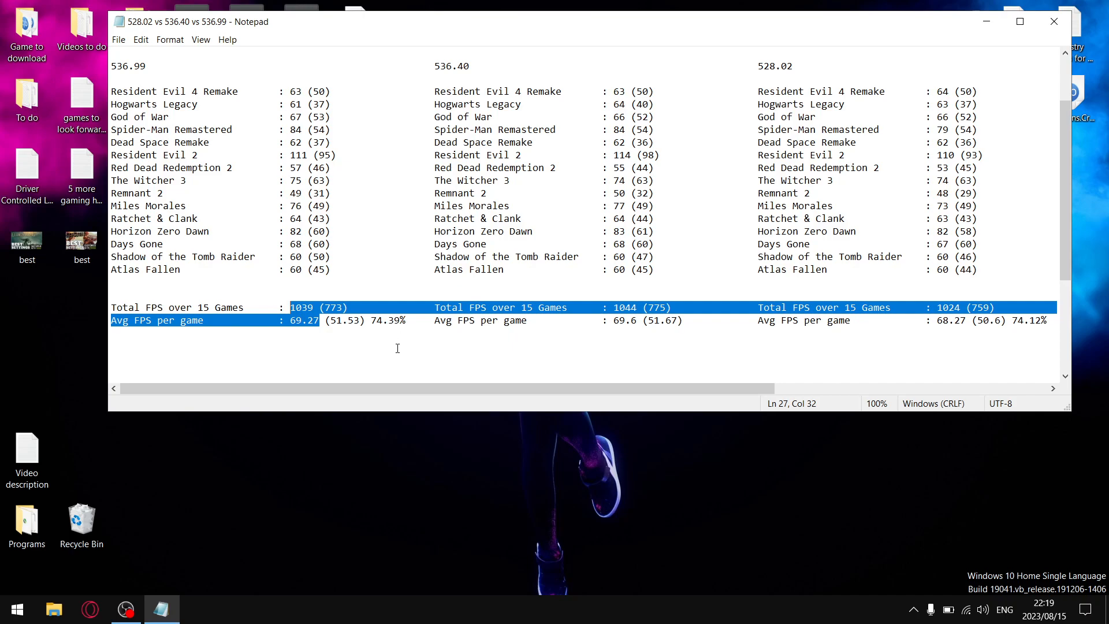
left_click(349, 191)
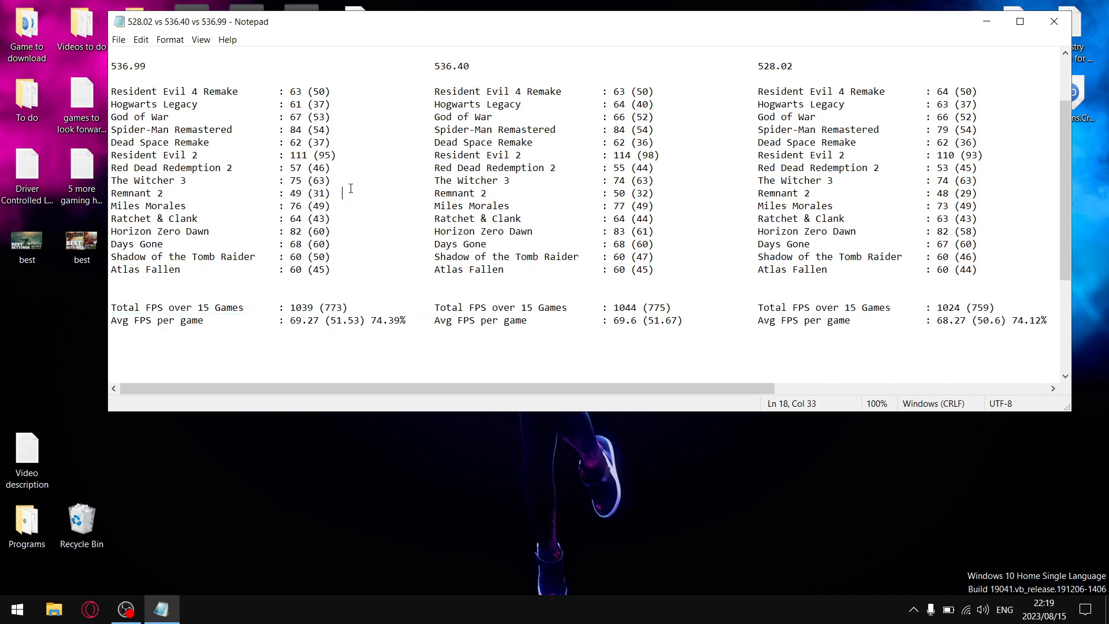
mouse_move(466, 97)
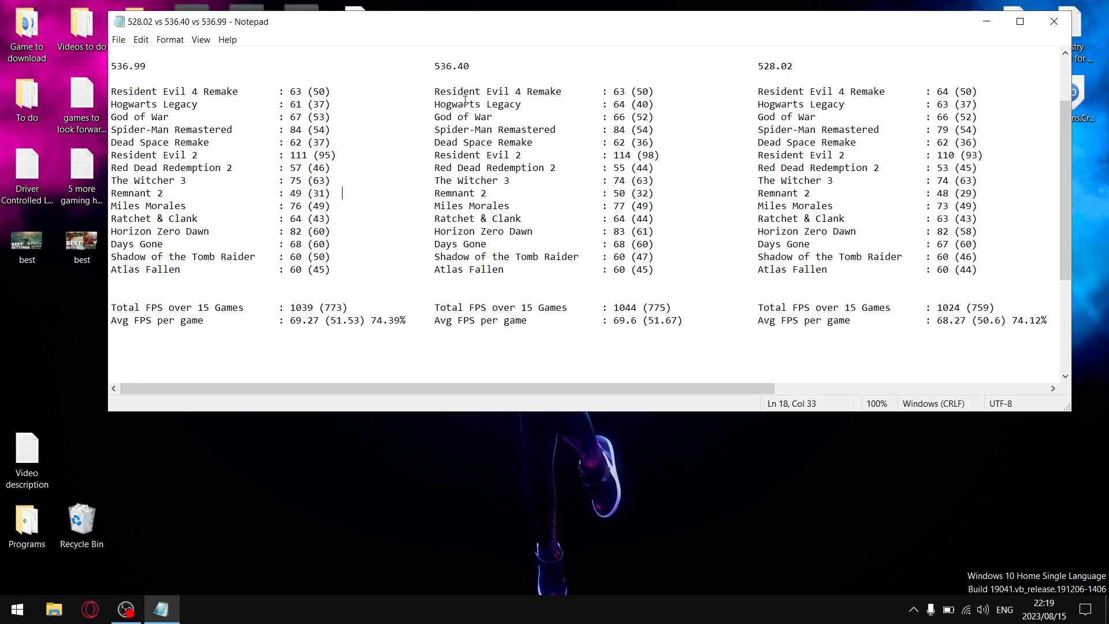
double_click(451, 66)
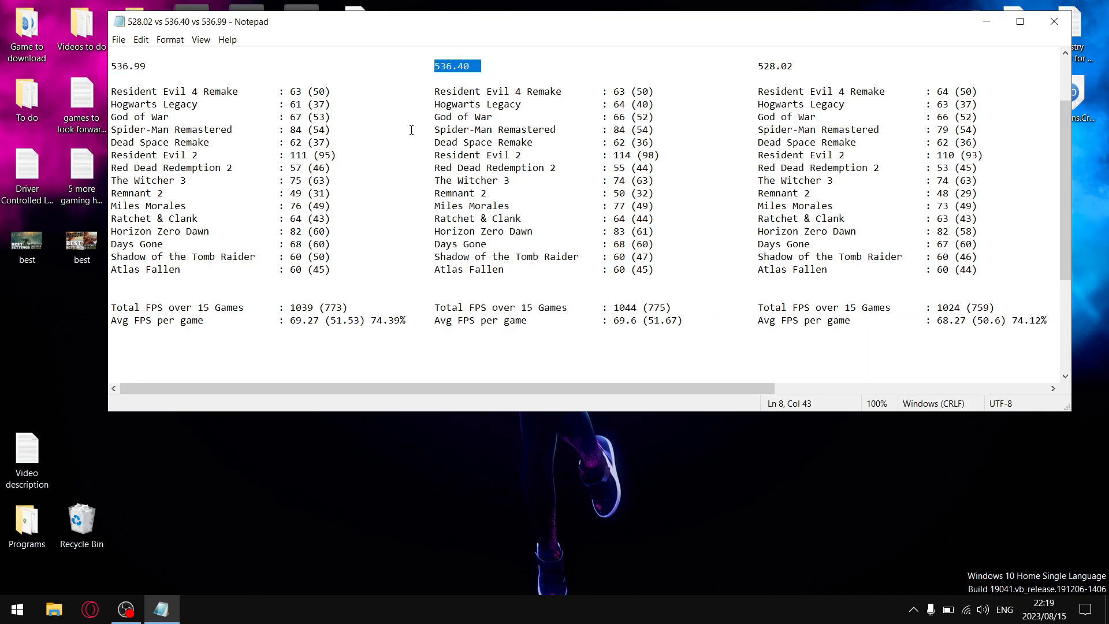
mouse_move(619, 319)
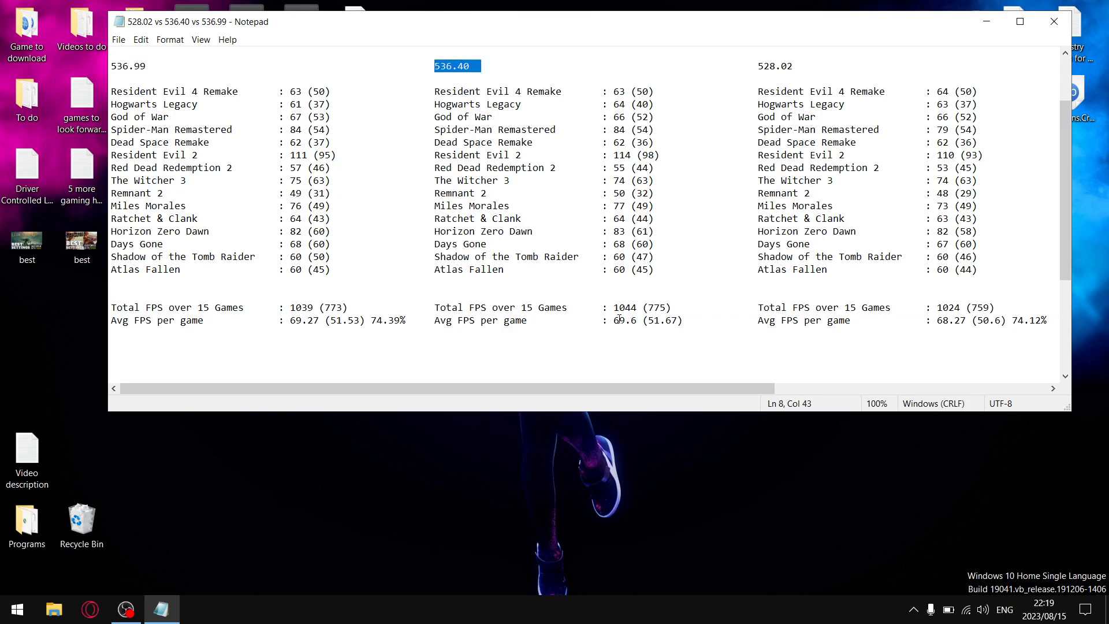
double_click(617, 307)
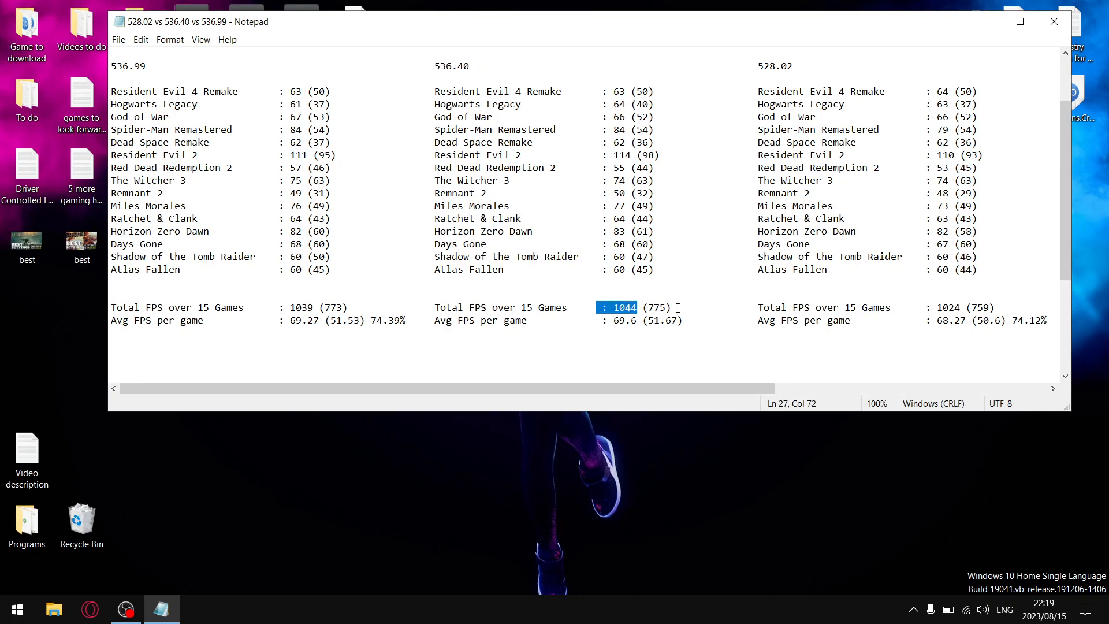
double_click(658, 307)
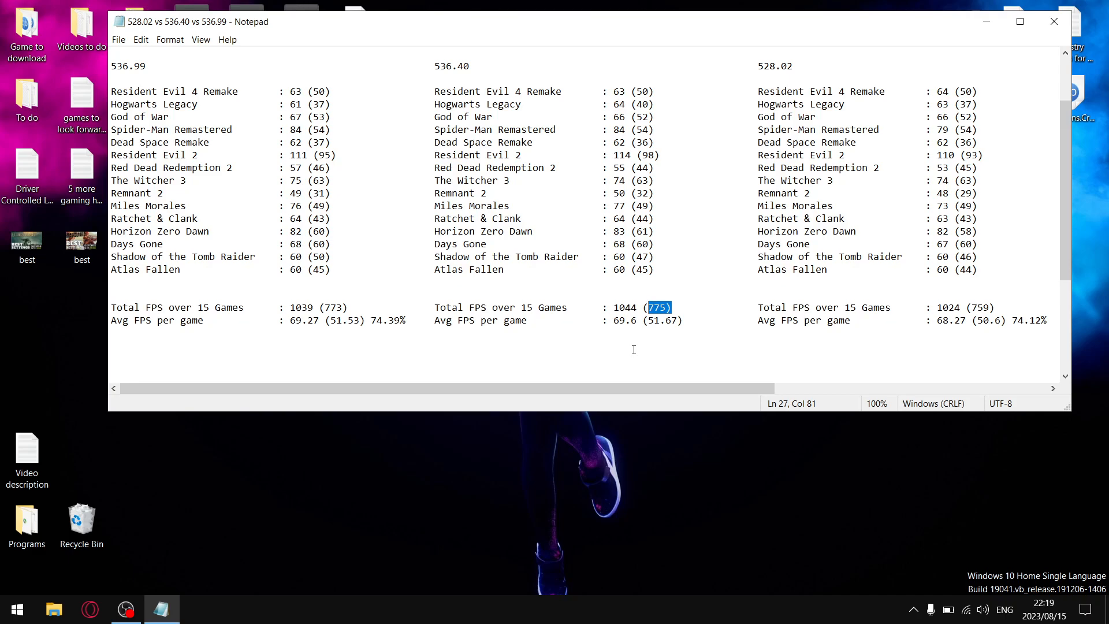
mouse_move(656, 352)
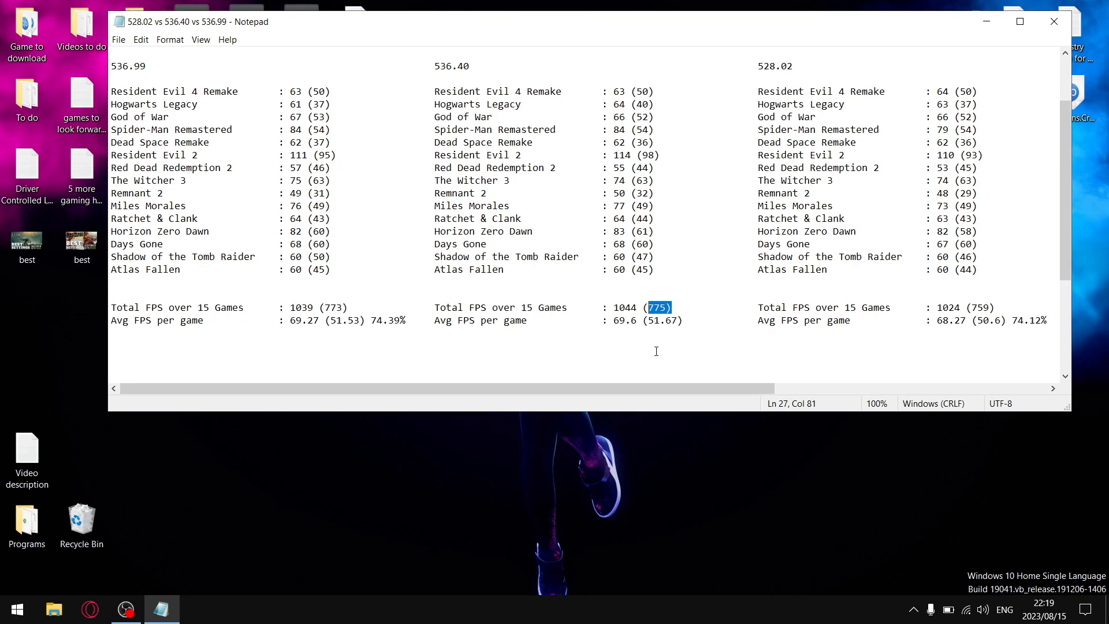
mouse_move(681, 320)
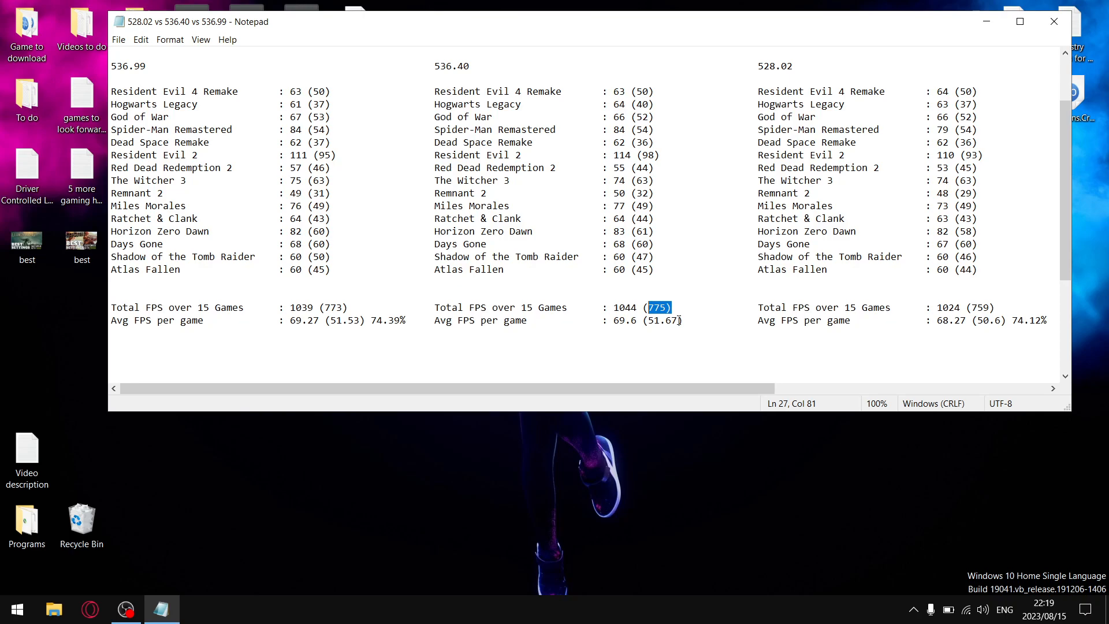
mouse_move(637, 302)
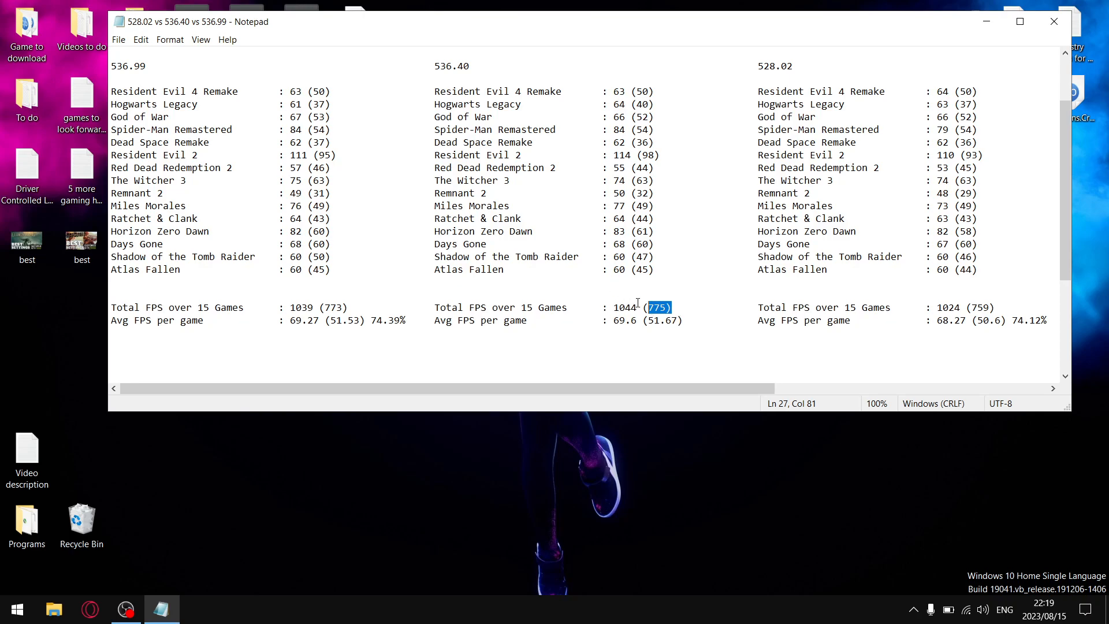